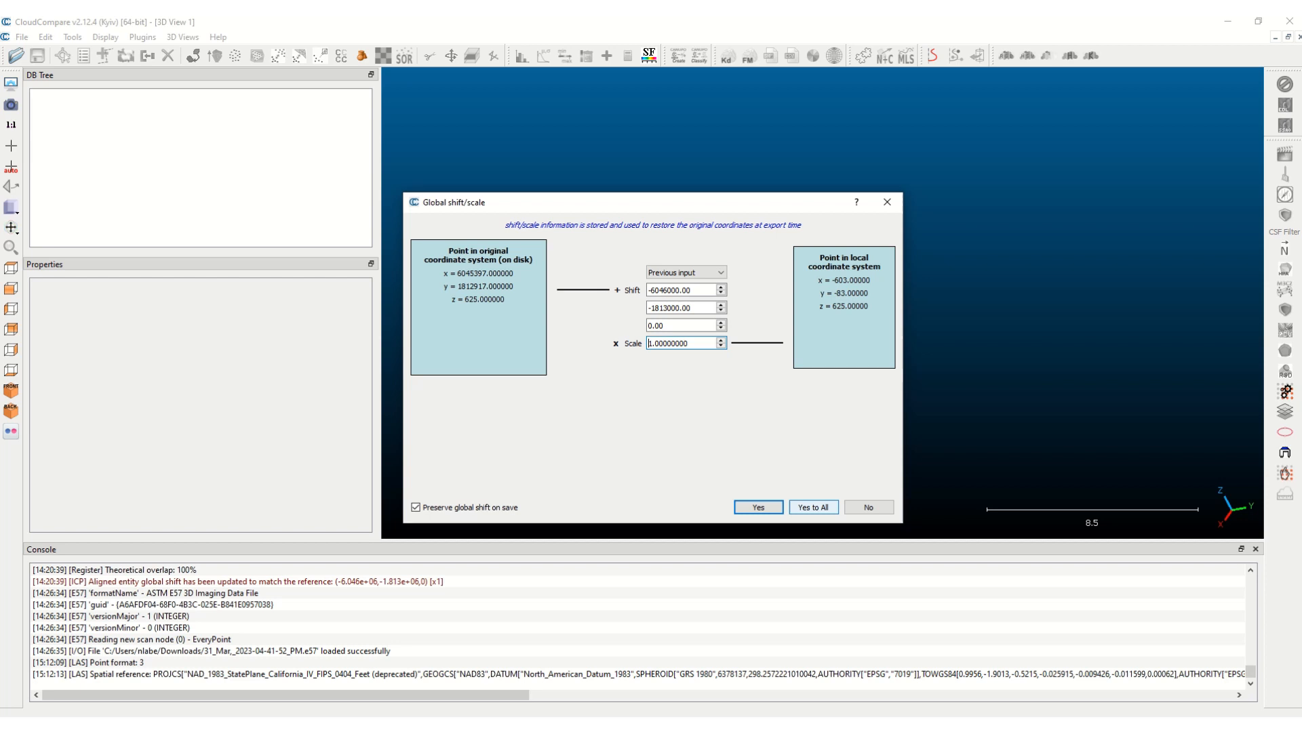
Accept the suggested global coordinate shift while loading the drone LAS cloud
{"action": "left_click", "coordinate": [757, 508]}
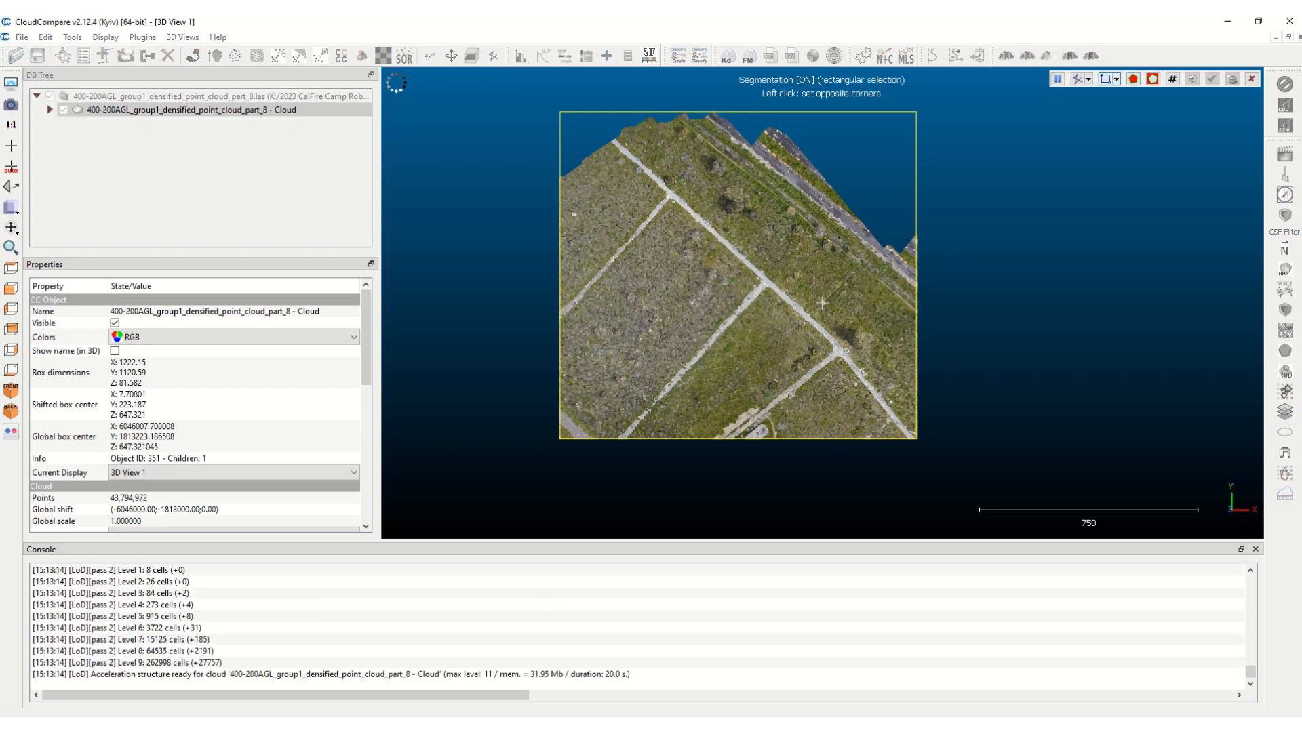
Keep the points inside the rectangle and confirm, producing Cloud.segmented and Cloud.remaining
{"action": "left_click", "coordinate": [1079, 78]}
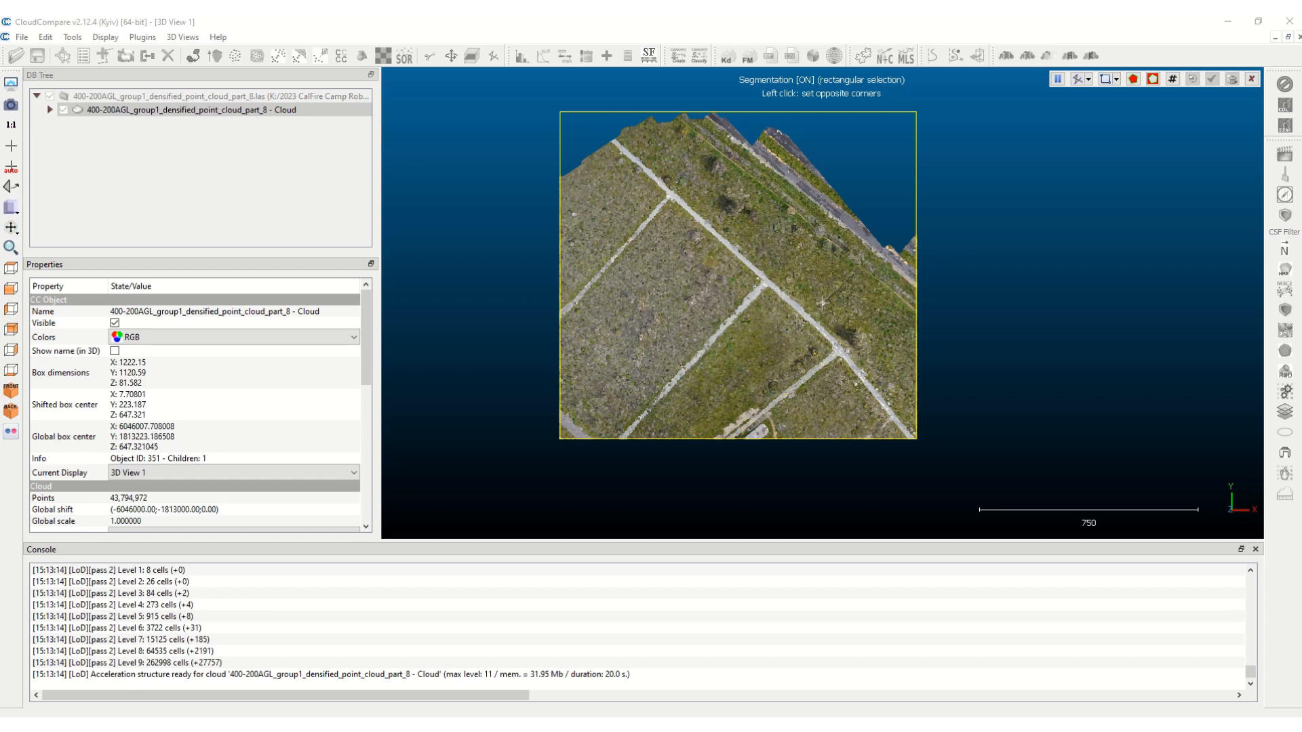
{"action": "left_click", "coordinate": [822, 301]}
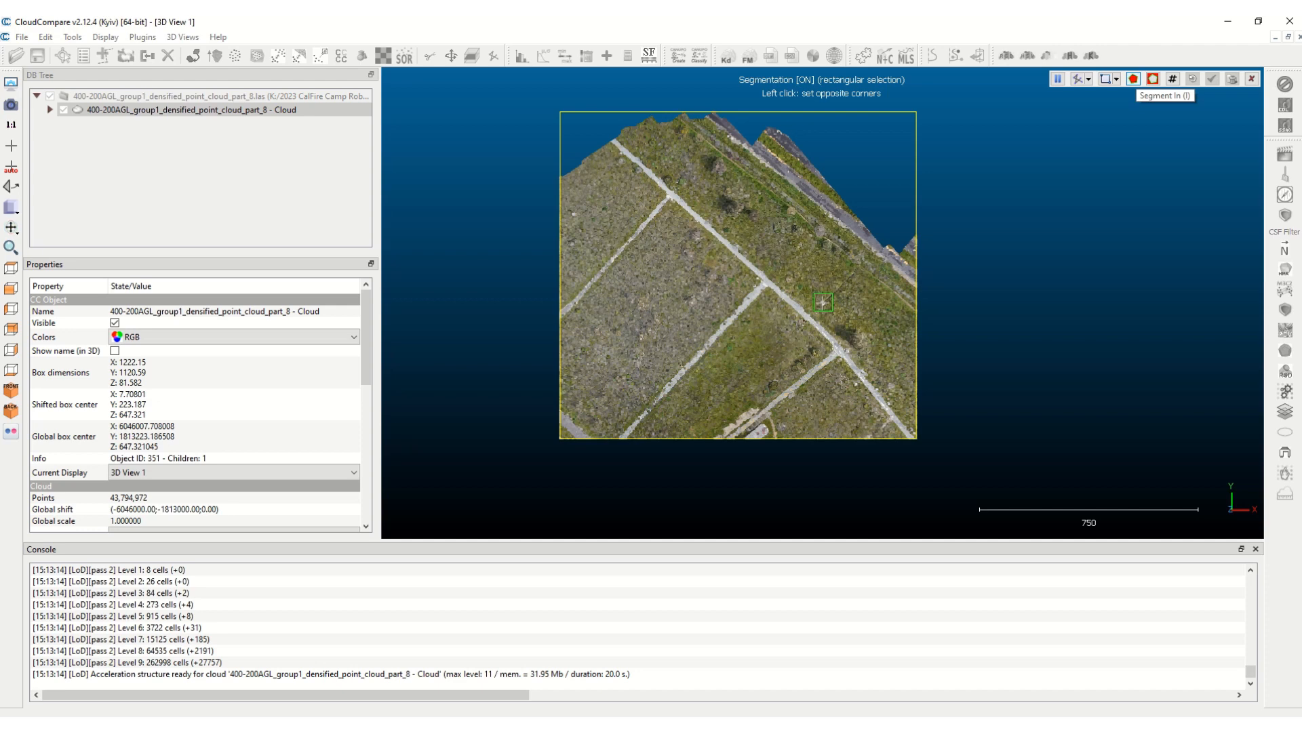
{"action": "left_click", "coordinate": [1056, 79]}
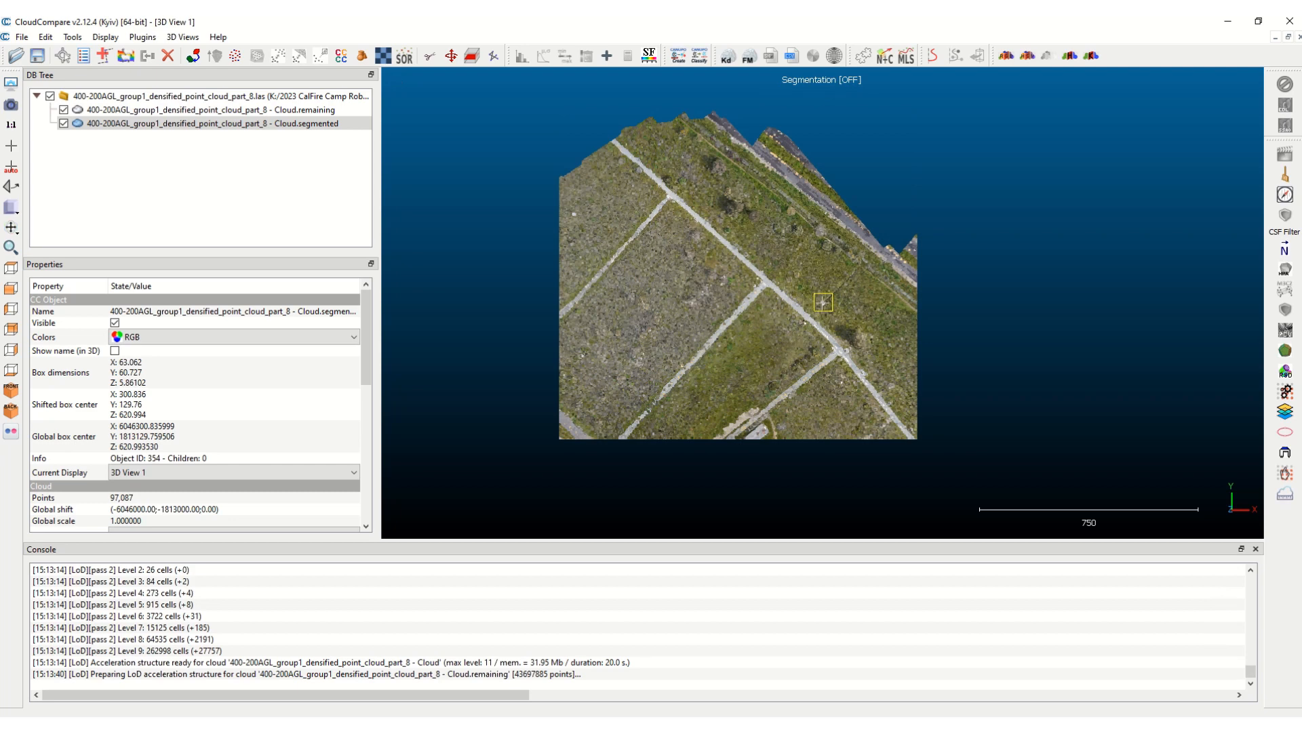
{"action": "left_click", "coordinate": [225, 125]}
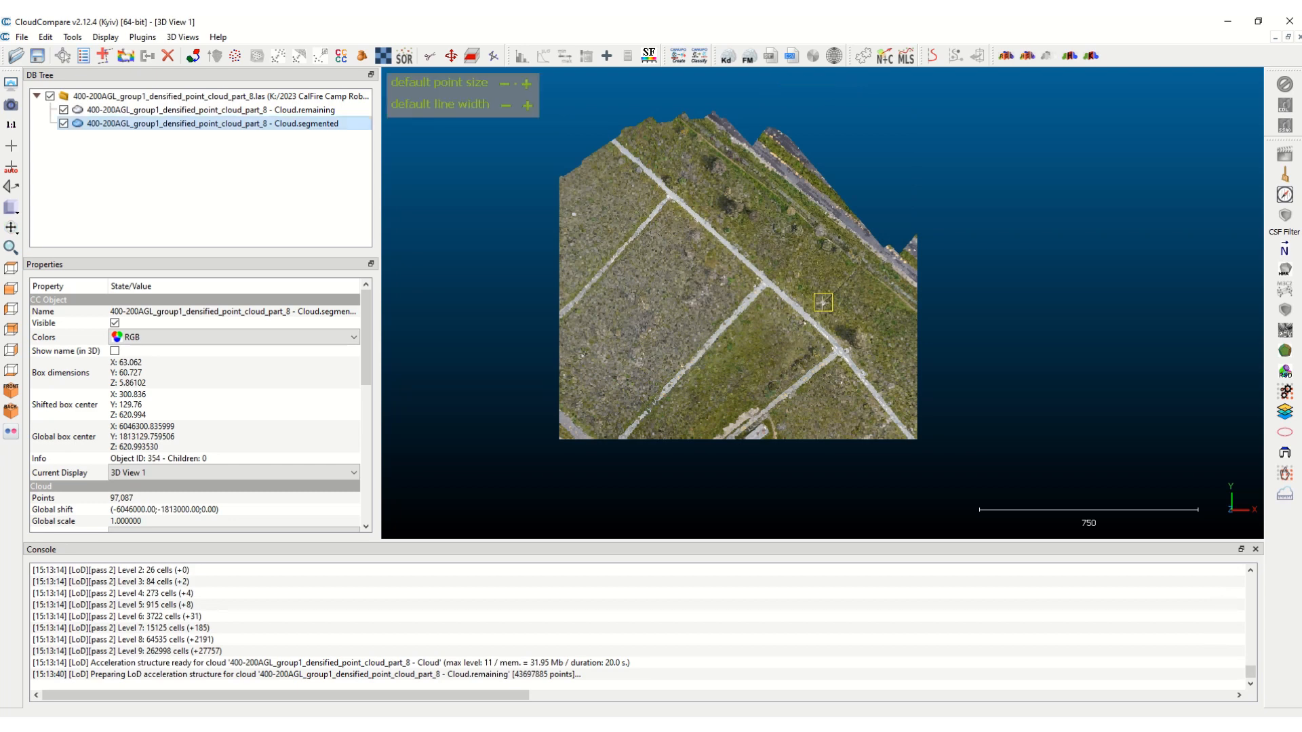
Hide Cloud.remaining in the DB Tree
{"action": "left_click", "coordinate": [63, 110]}
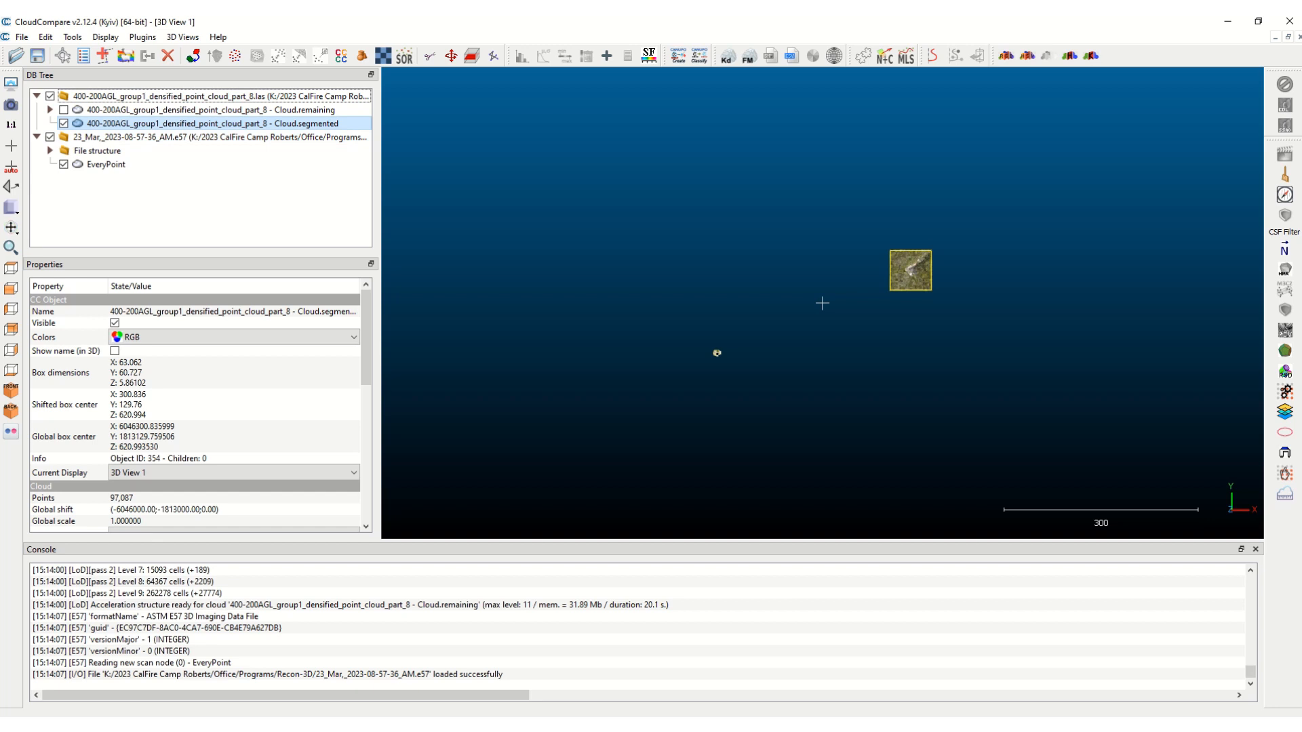
Select the segmented patch and EveryPoint, confirming EveryPoint as the cloud to align
{"action": "left_click", "coordinate": [212, 123]}
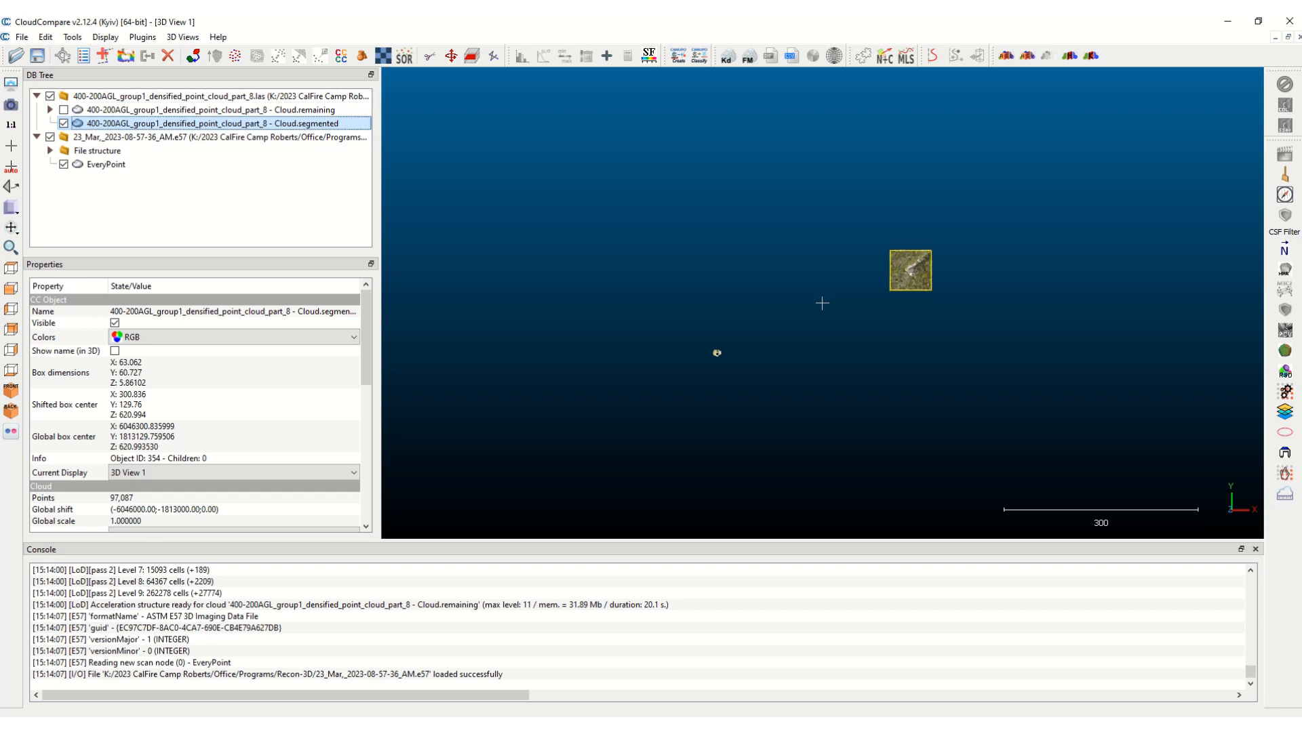
{"action": "left_click", "coordinate": [105, 167]}
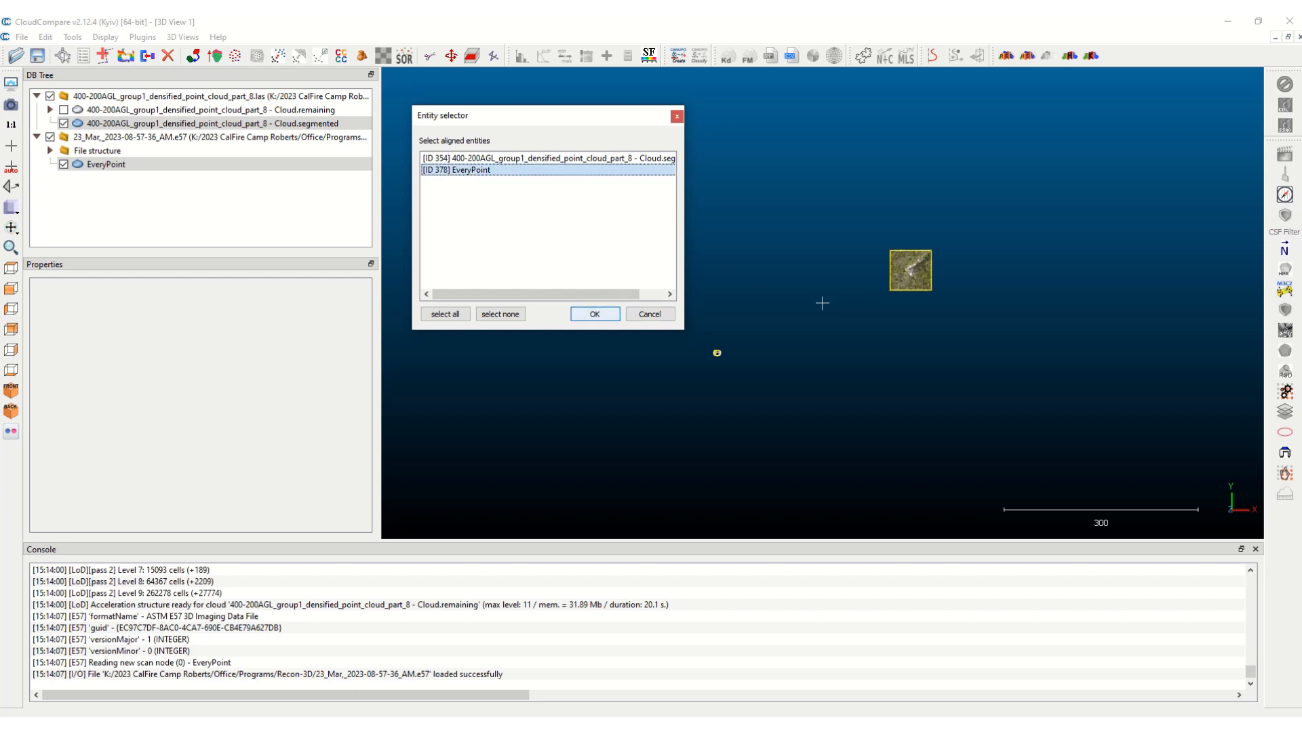
{"action": "left_click", "coordinate": [593, 317]}
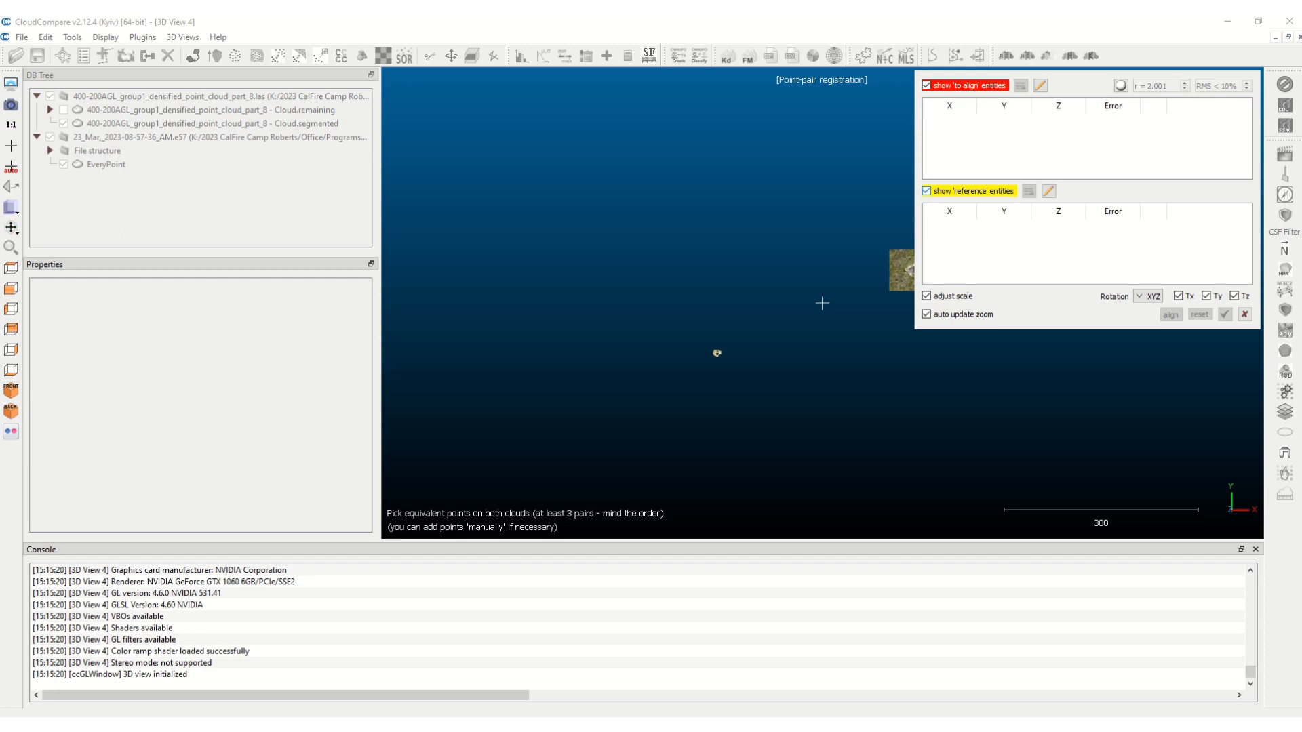
Turn off 'show reference entities' so the drone patch is hidden
{"action": "left_click", "coordinate": [928, 195]}
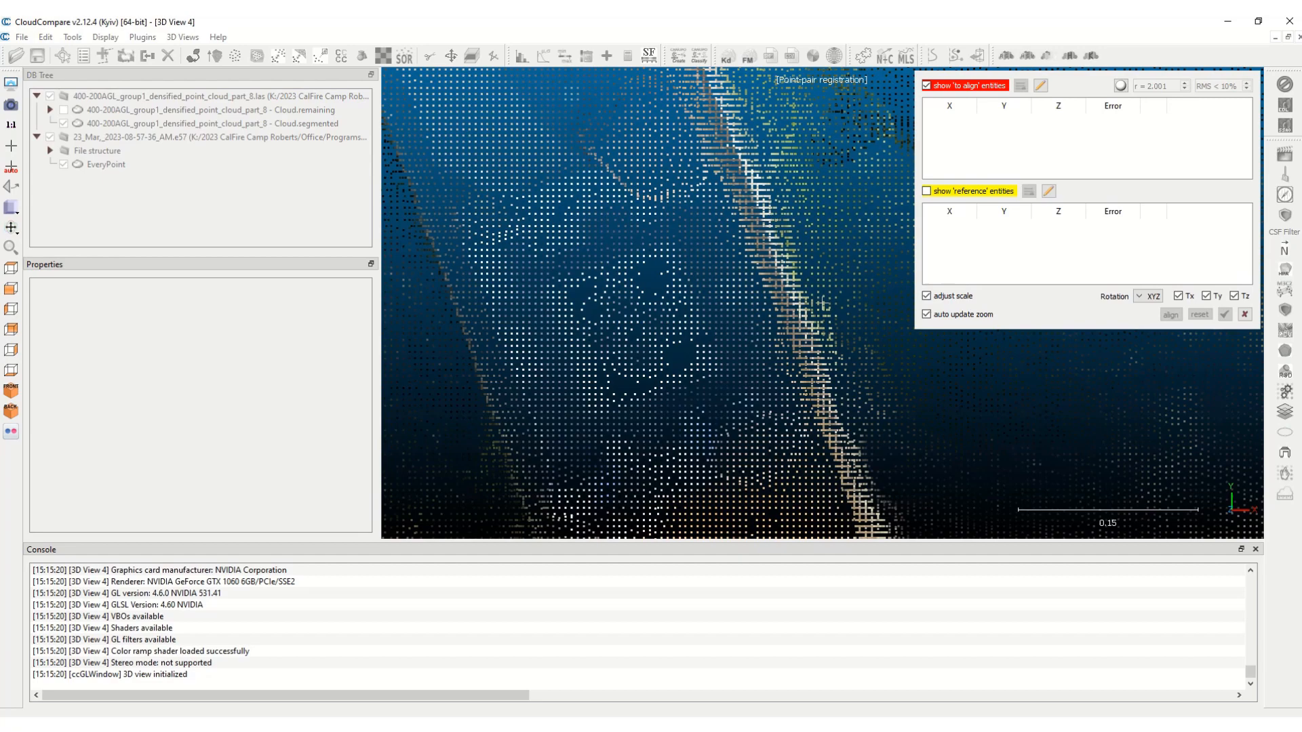
Pick A0, A1, A2 and A3 on four distinct features of the EveryPoint scan
{"action": "left_click", "coordinate": [632, 329]}
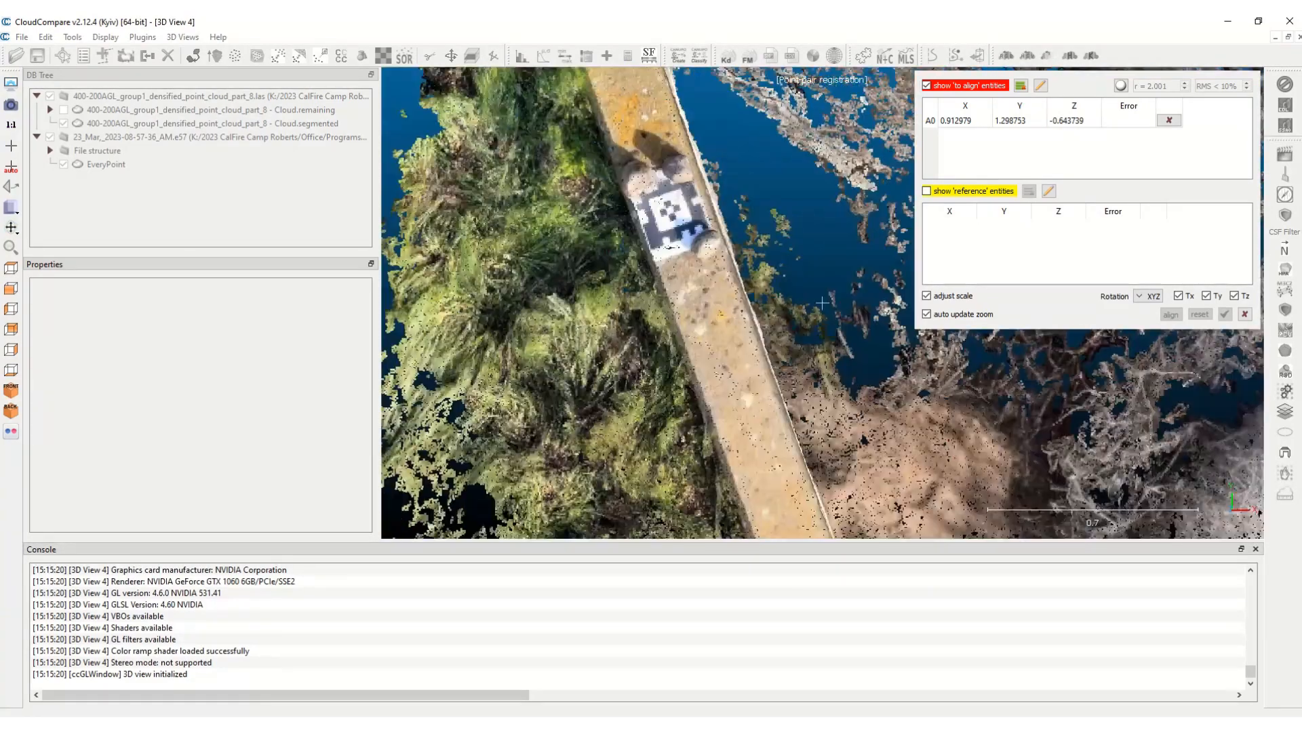
{"action": "scroll", "scroll_direction": "down", "scroll_amount": 3}
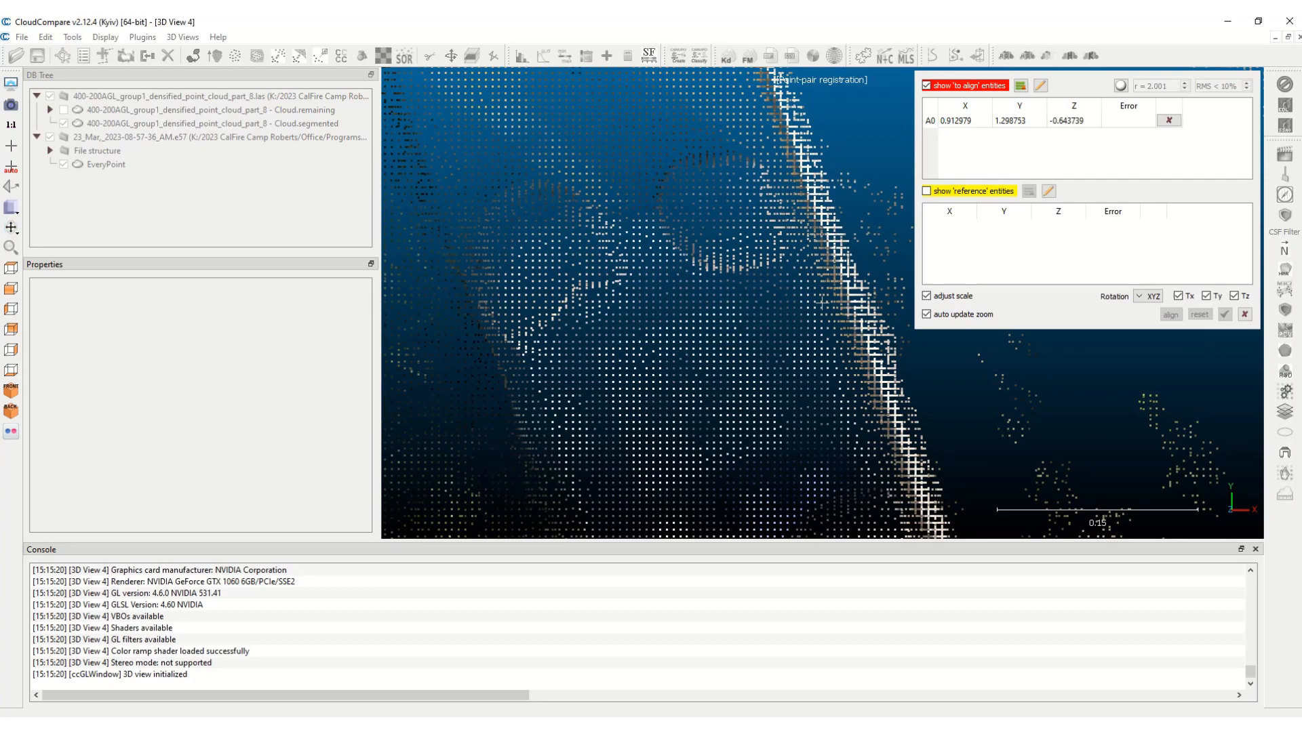
{"action": "left_click", "coordinate": [711, 378]}
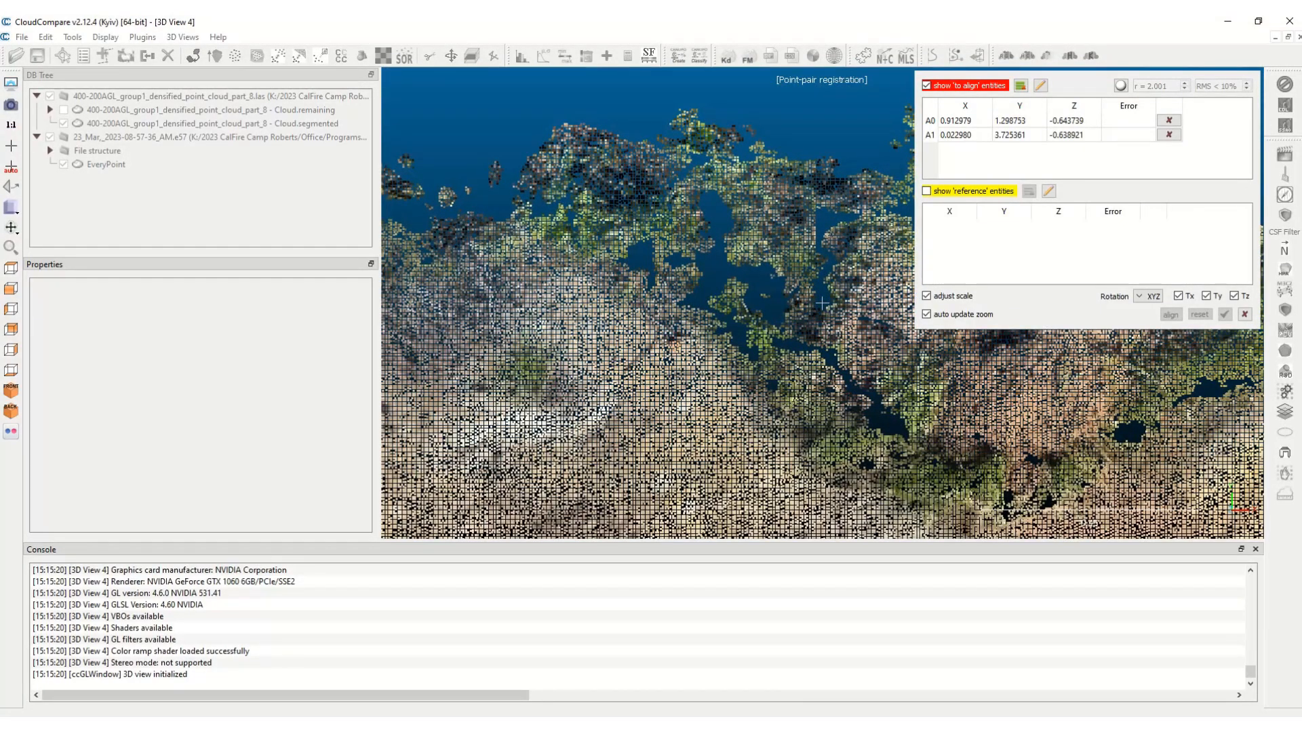
{"action": "left_click", "coordinate": [677, 276]}
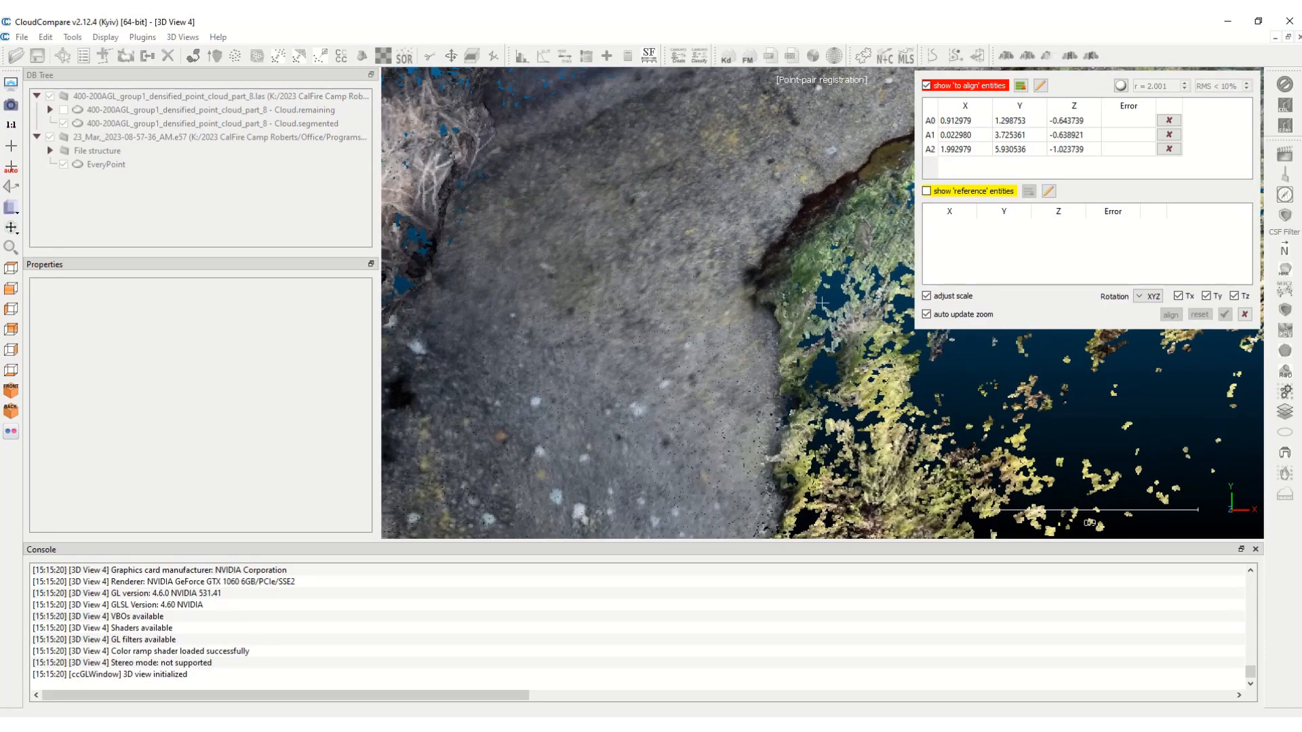
{"action": "left_click", "coordinate": [752, 282]}
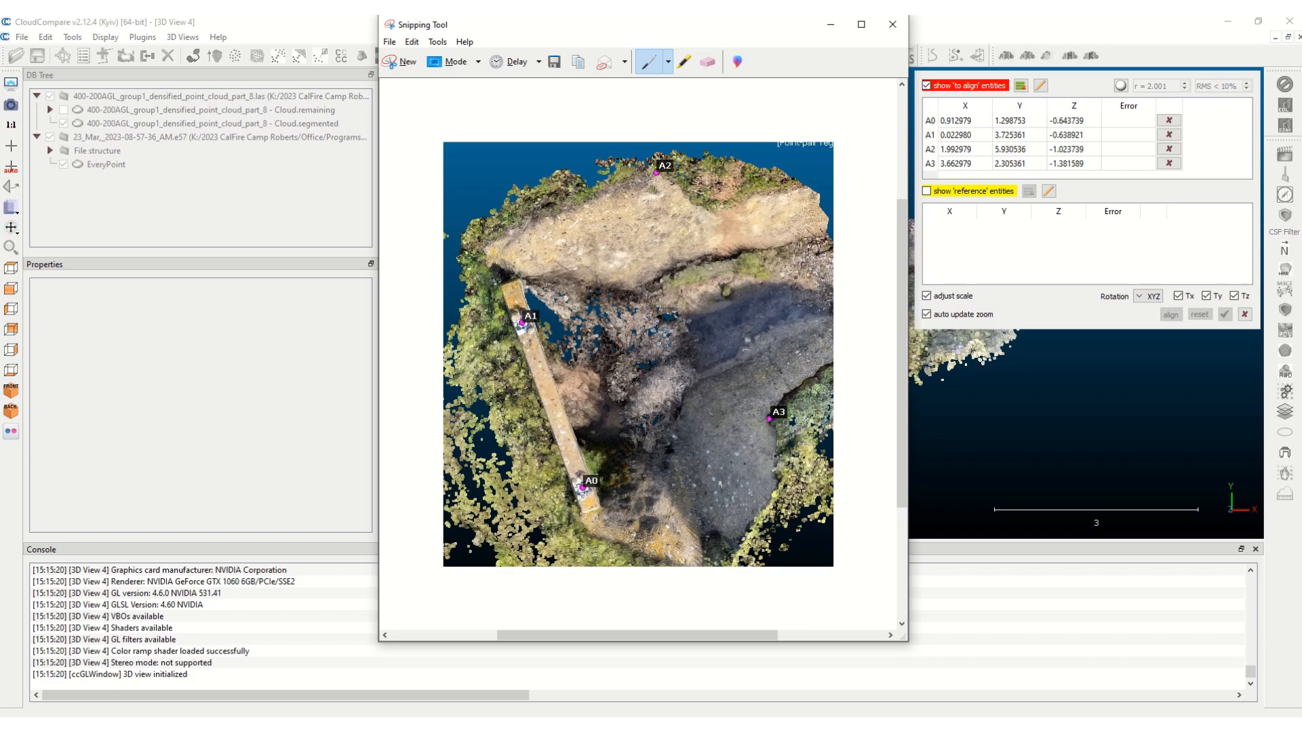
Close the Snipping Tool screenshot window
{"action": "left_click", "coordinate": [892, 25]}
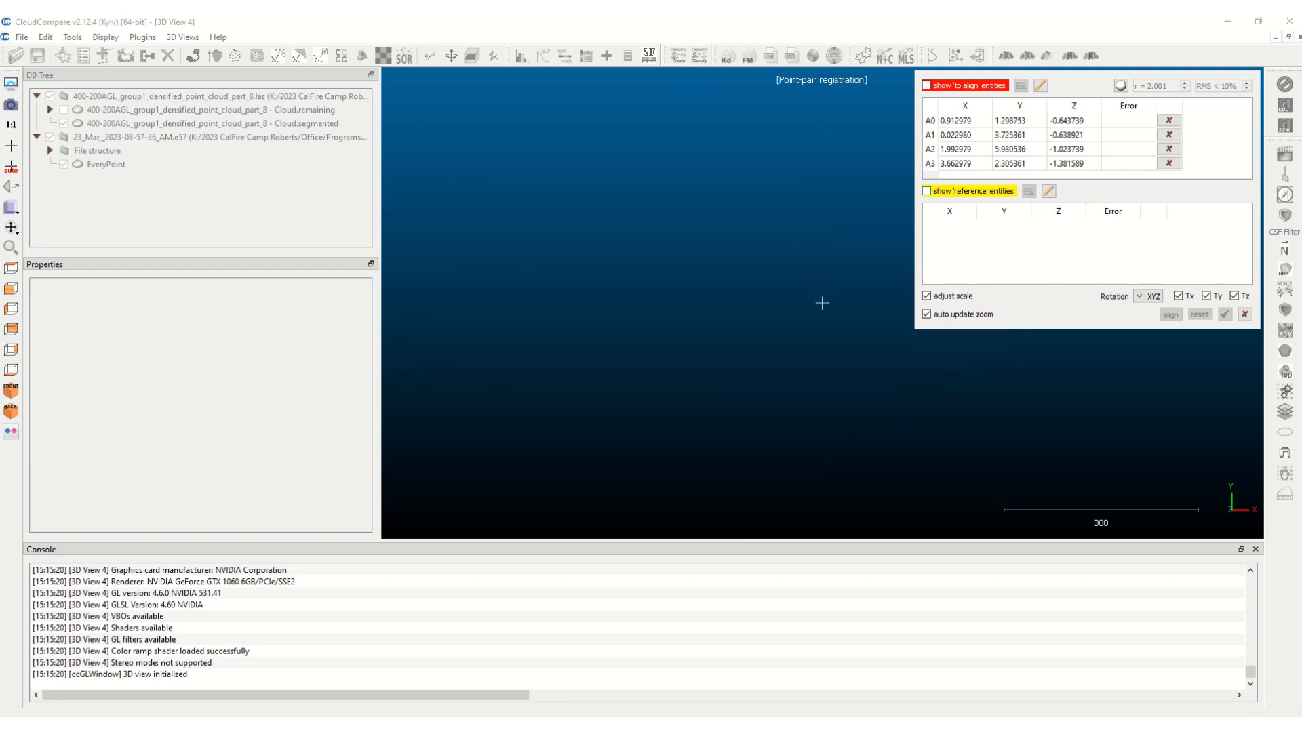
Redisplay the drone patch, enlarge the points, and pick R0 at the walkway's lower end
{"action": "left_click", "coordinate": [925, 193]}
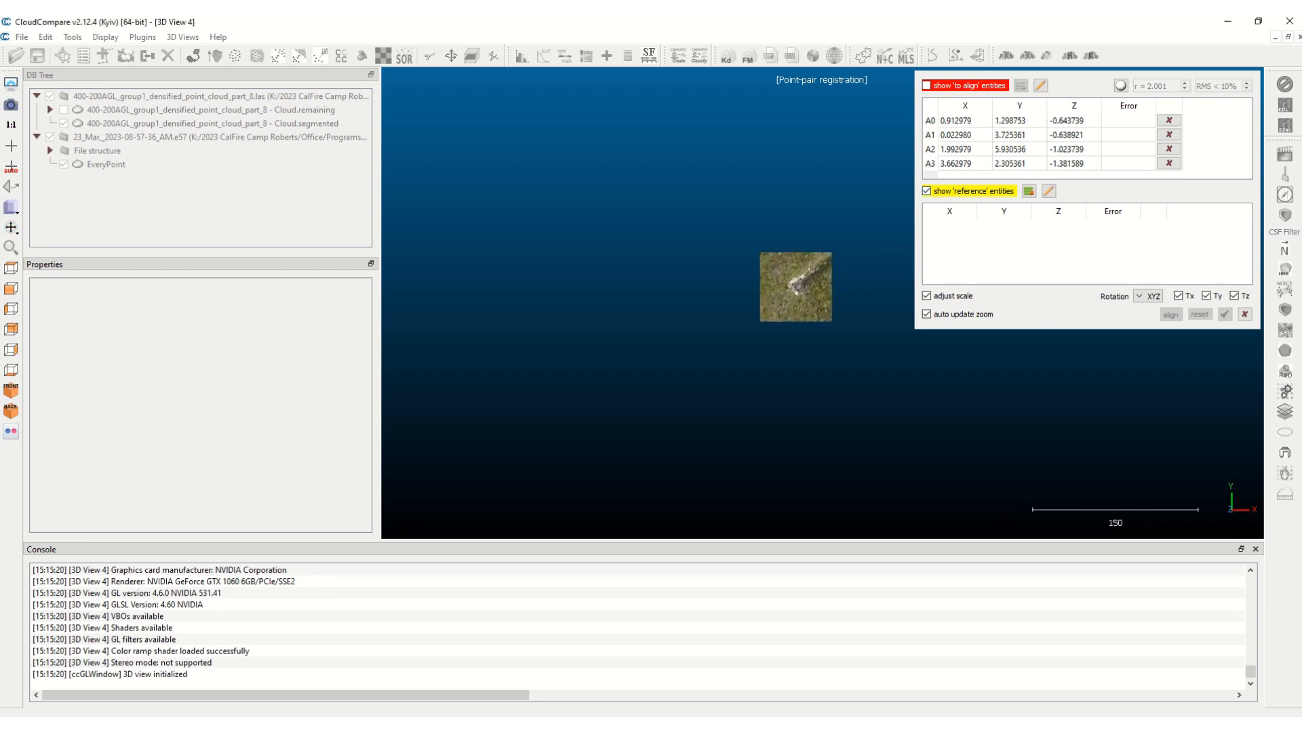
{"action": "scroll", "scroll_direction": "up", "scroll_amount": 3}
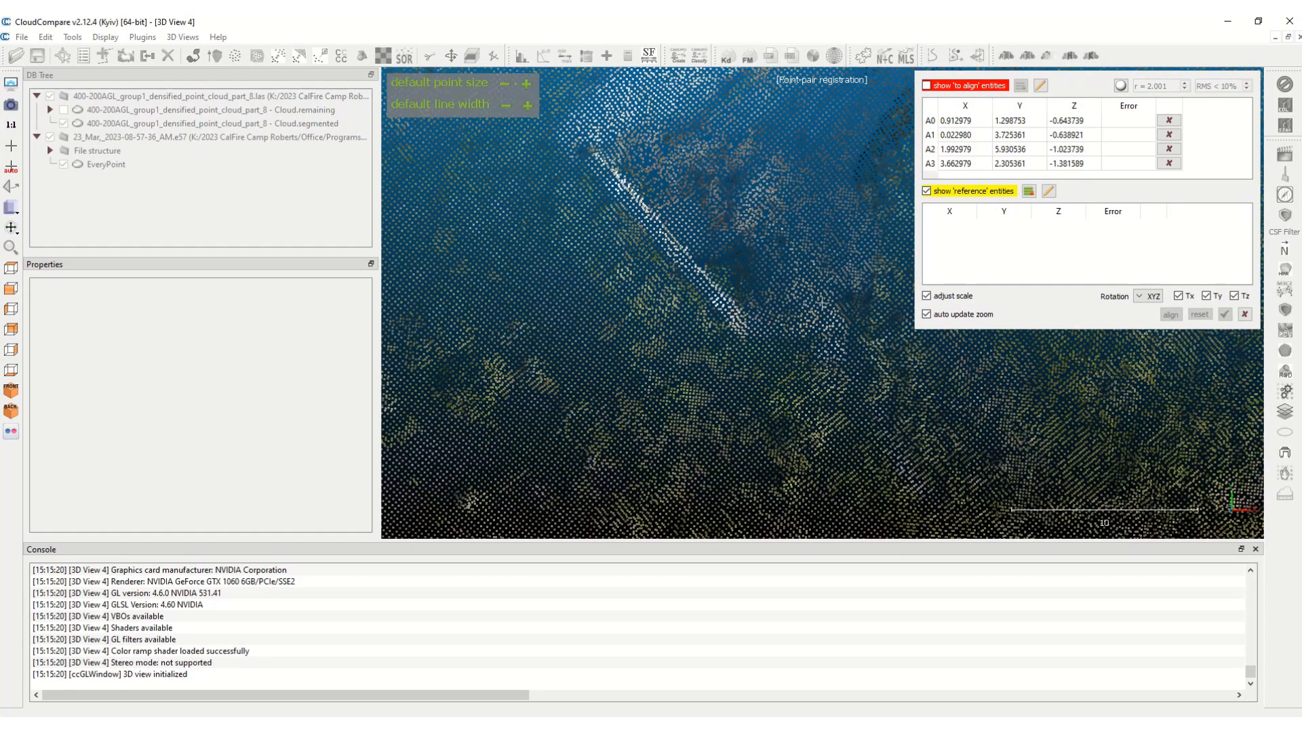
{"action": "left_click", "coordinate": [525, 85]}
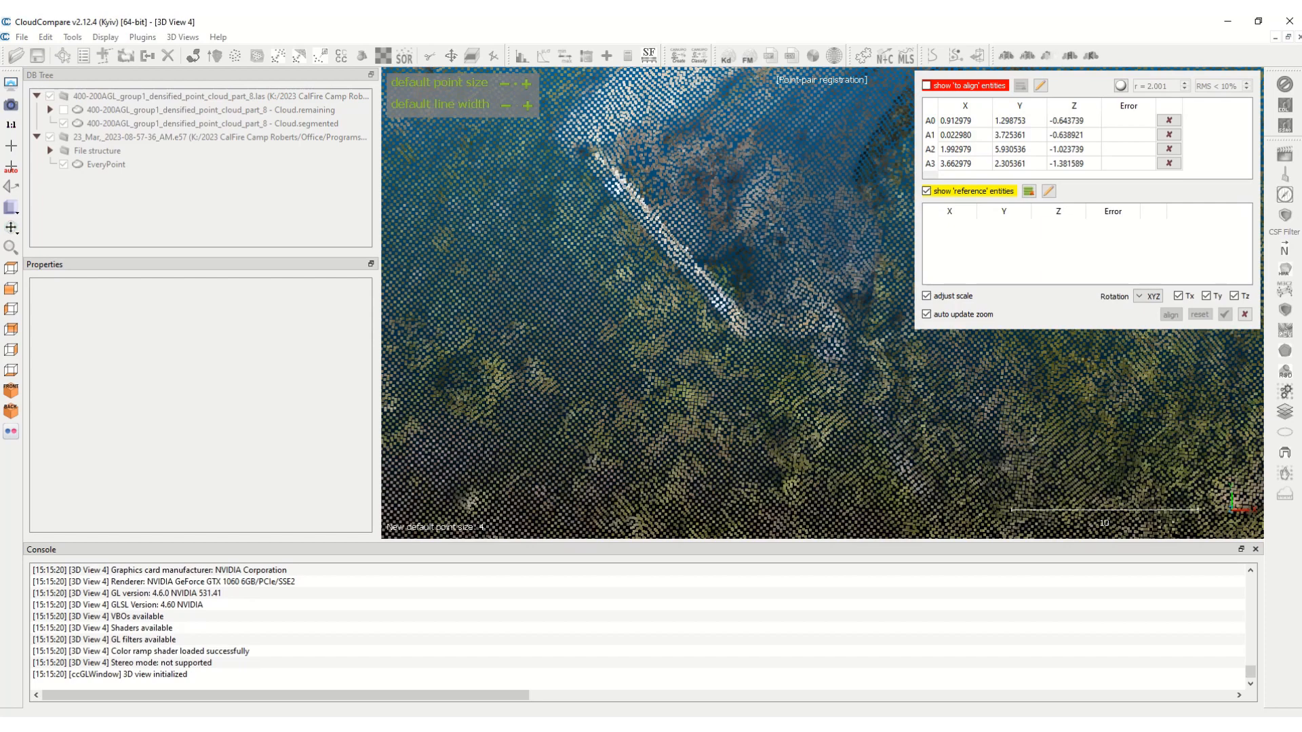
{"action": "left_click", "coordinate": [507, 82]}
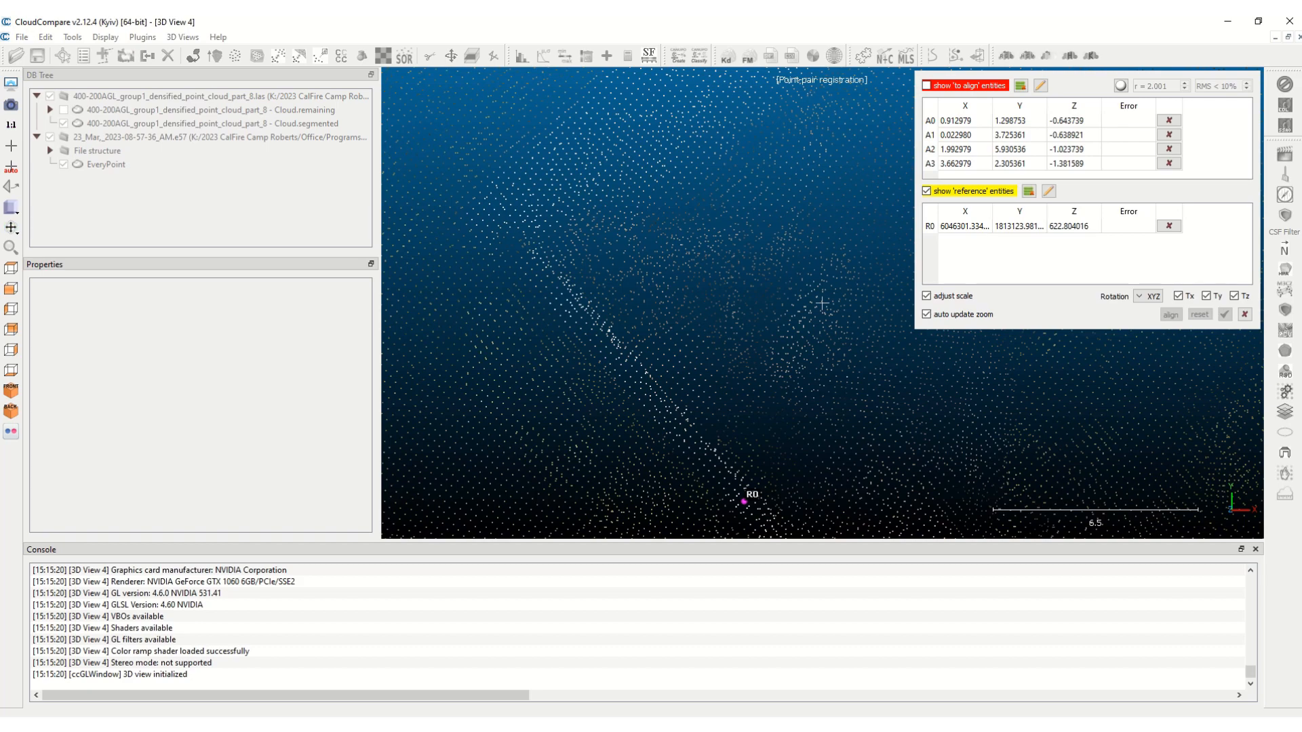
Pick the remaining reference points R1–R3 on the drone patch, matching A1–A3
{"action": "left_click", "coordinate": [561, 305]}
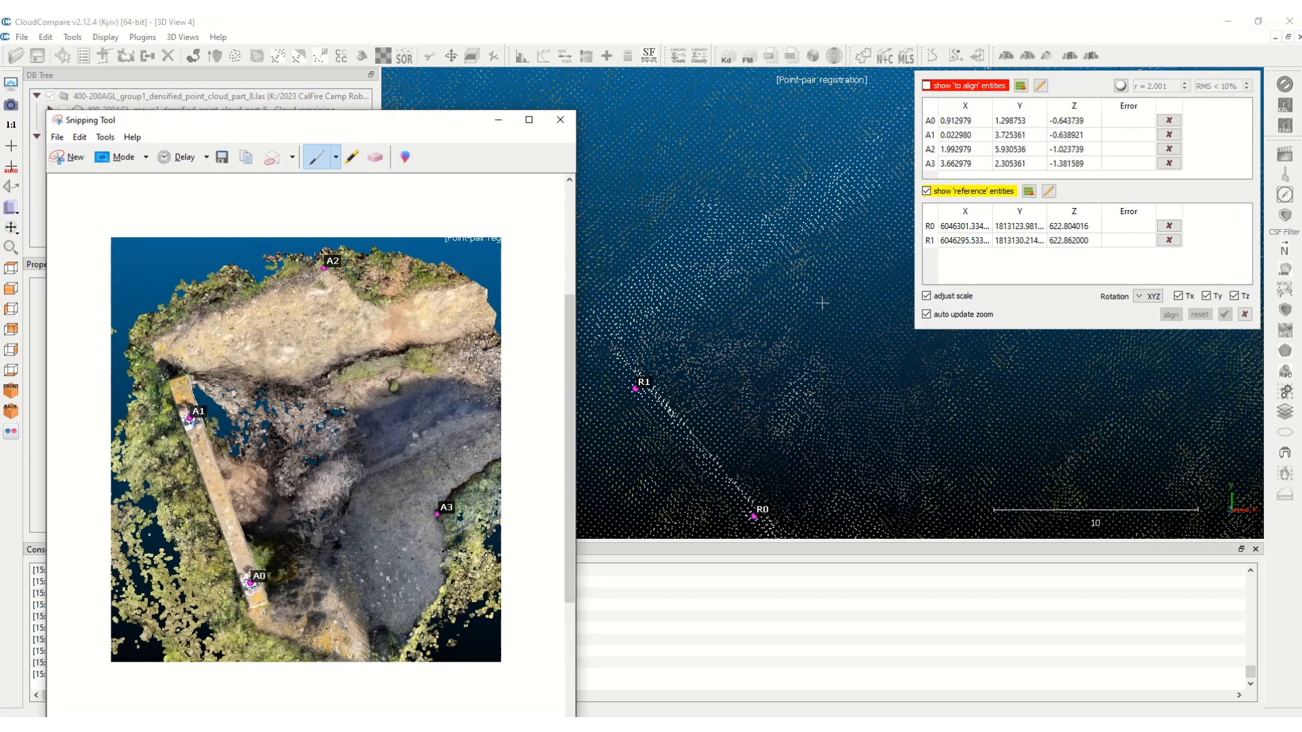
{"action": "left_click", "coordinate": [559, 119]}
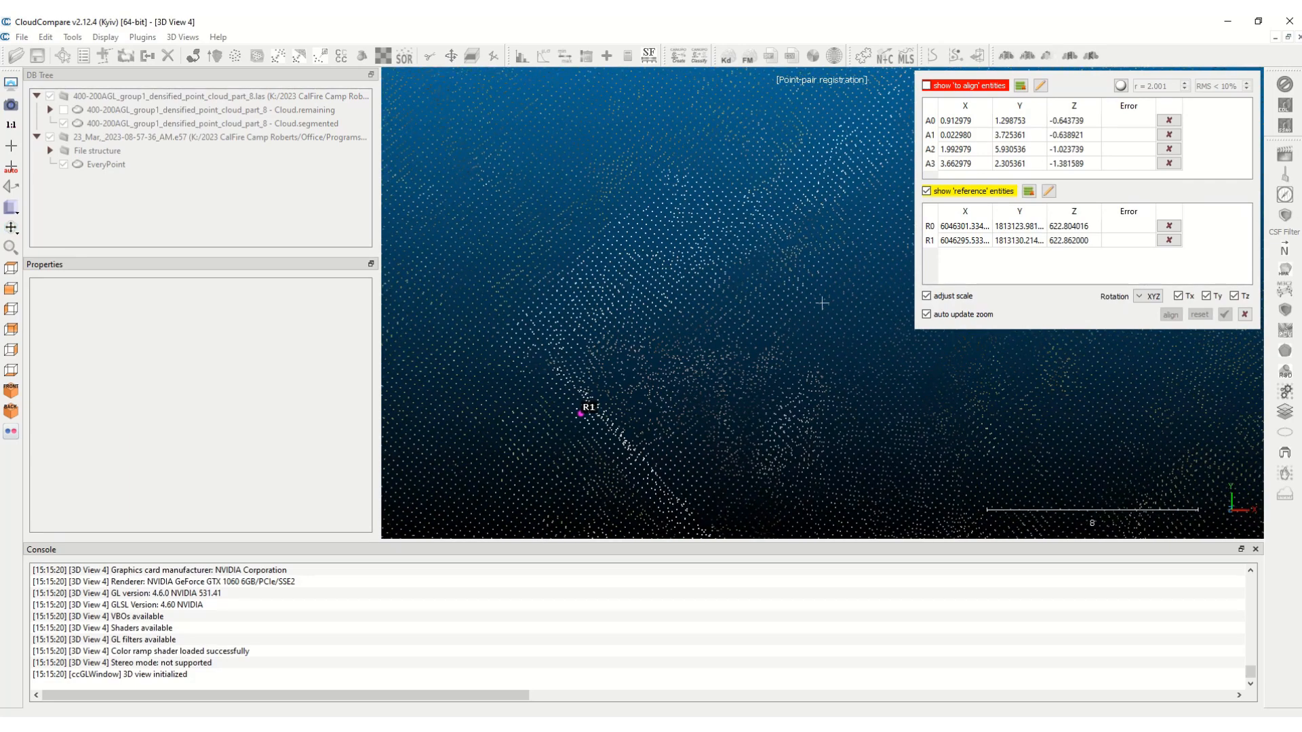
{"action": "left_click", "coordinate": [674, 174]}
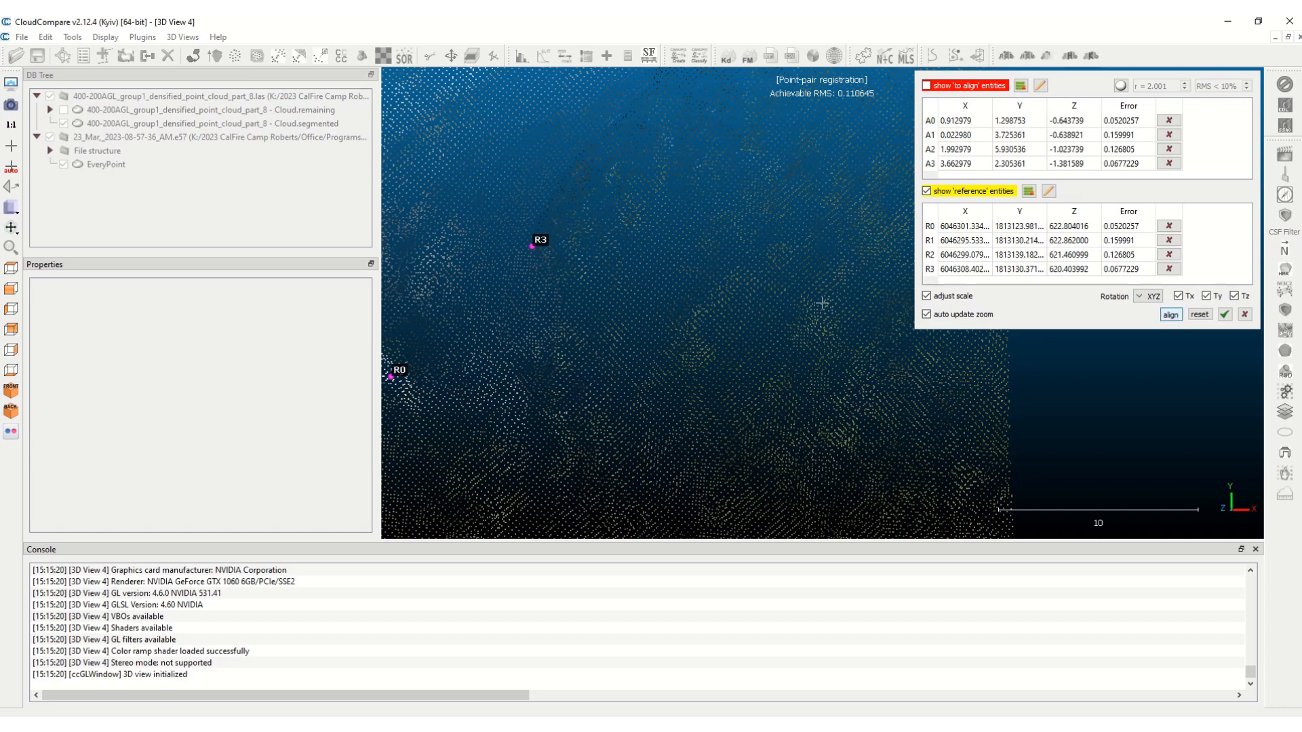
Run Align on the four point pairs, giving RMS 0.110645 and scale 3.25231
{"action": "left_click", "coordinate": [1168, 319]}
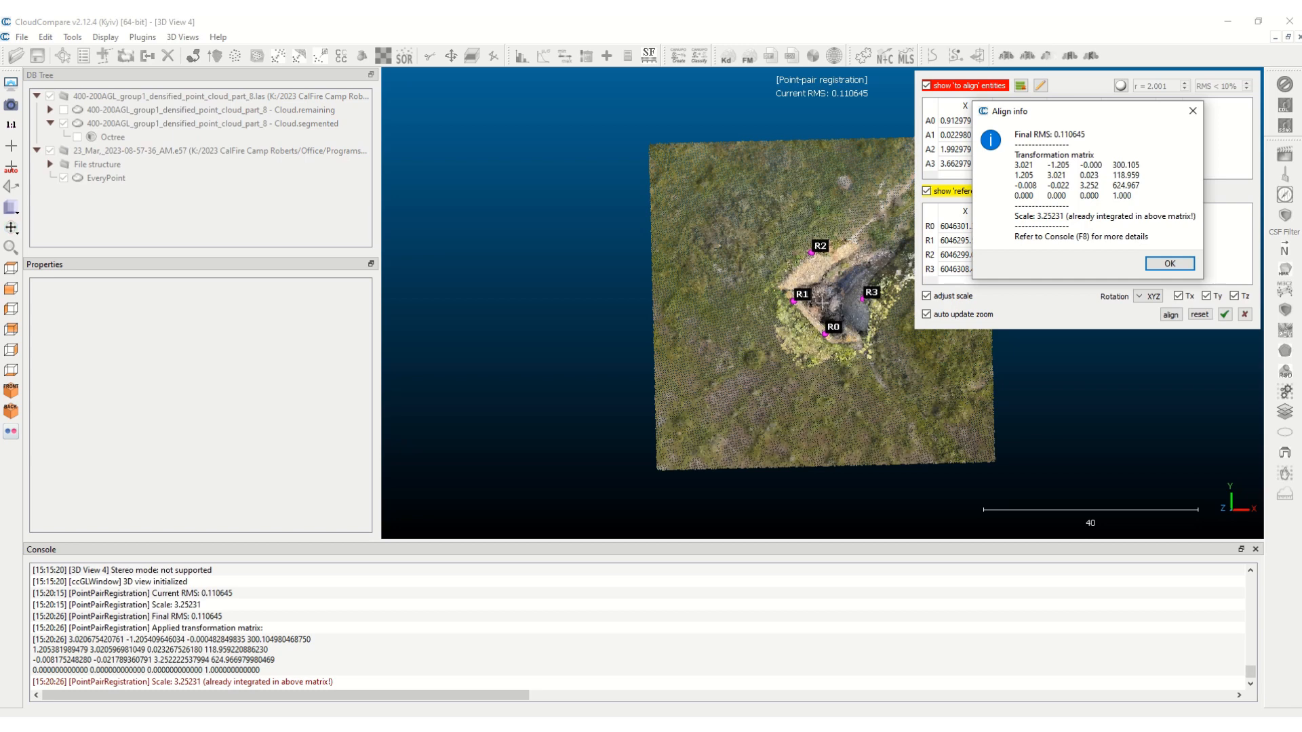
Dismiss the alignment report to accept the point-pair registration of the iPhone scan
{"action": "left_click", "coordinate": [1167, 263]}
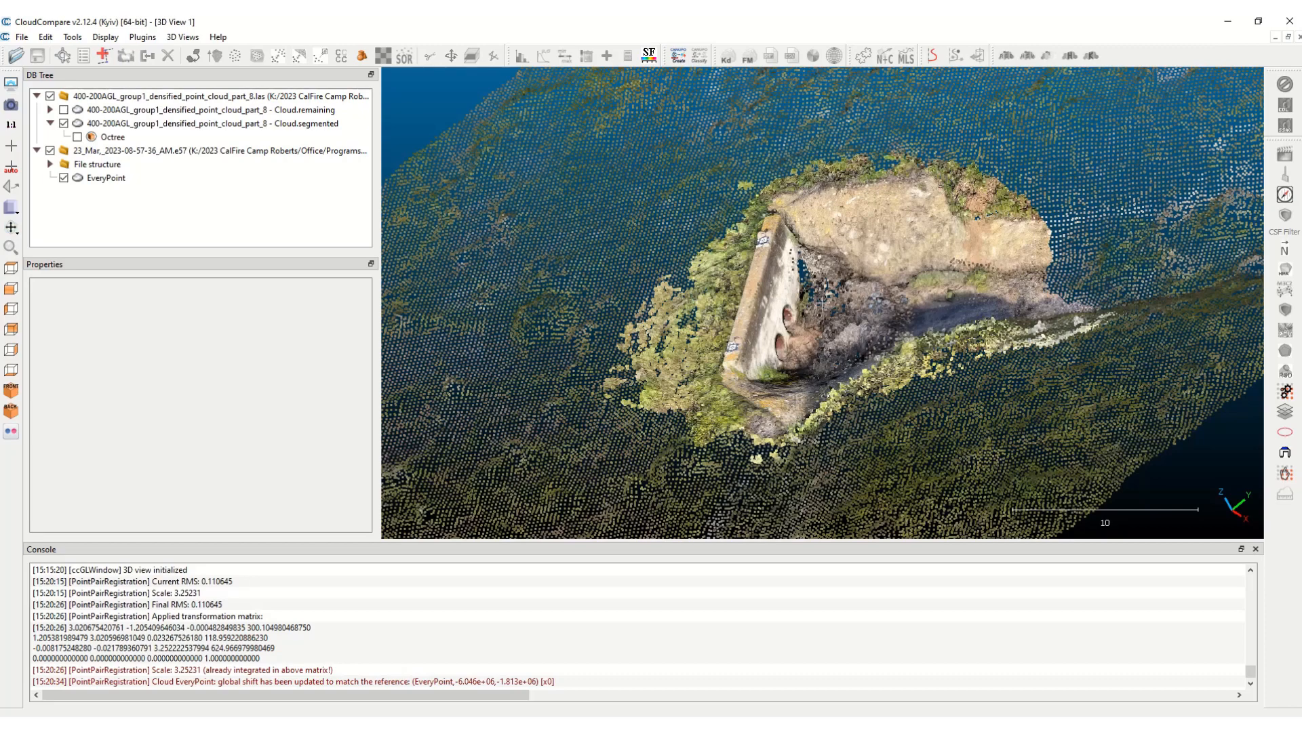
Inspect the drone patch, then select Cloud.segmented together with the EveryPoint scan
{"action": "left_click", "coordinate": [211, 122]}
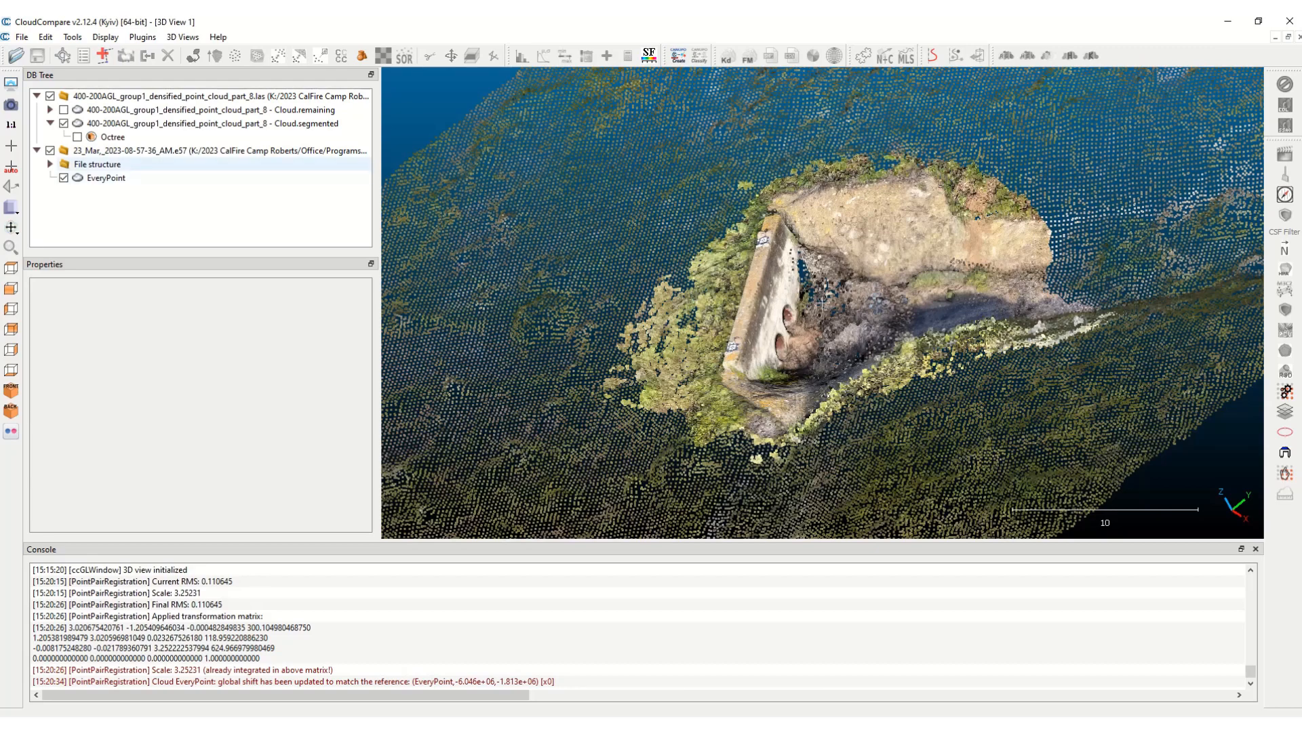
{"action": "left_click", "coordinate": [112, 137]}
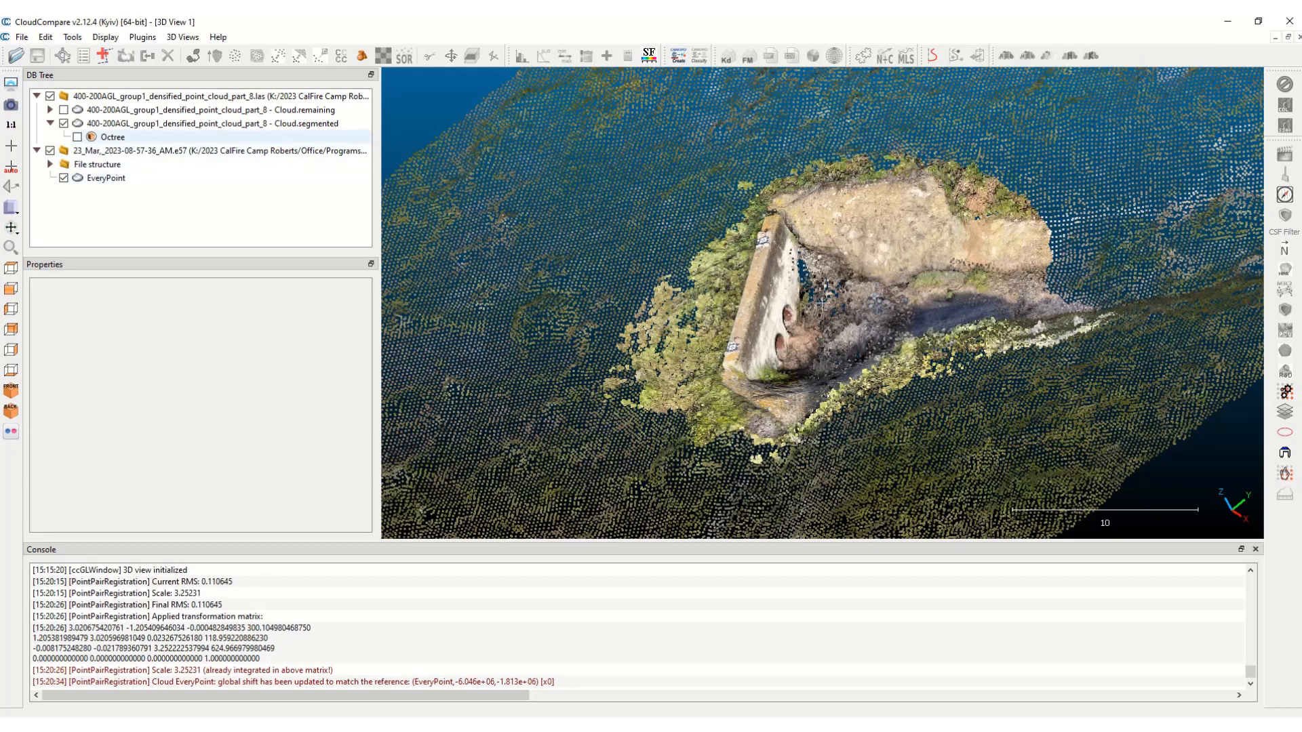
{"action": "left_click", "coordinate": [208, 123]}
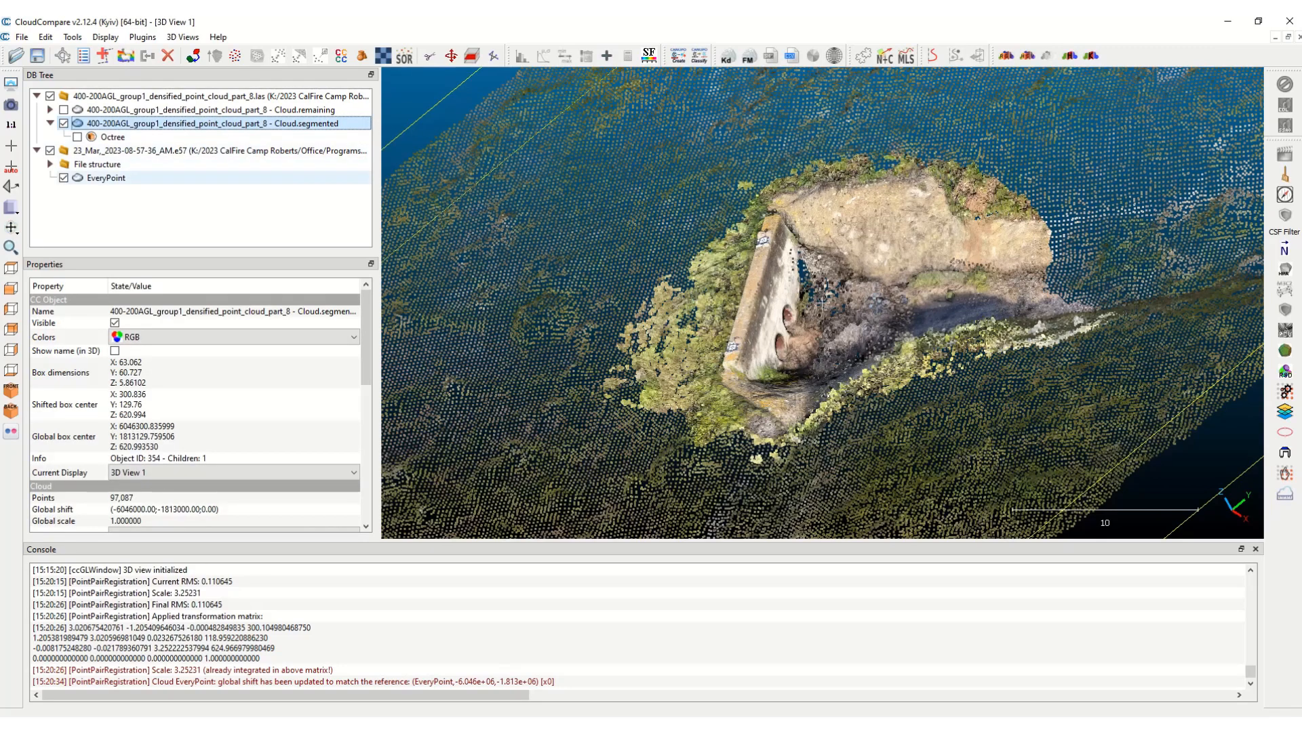
{"action": "left_click", "coordinate": [106, 177]}
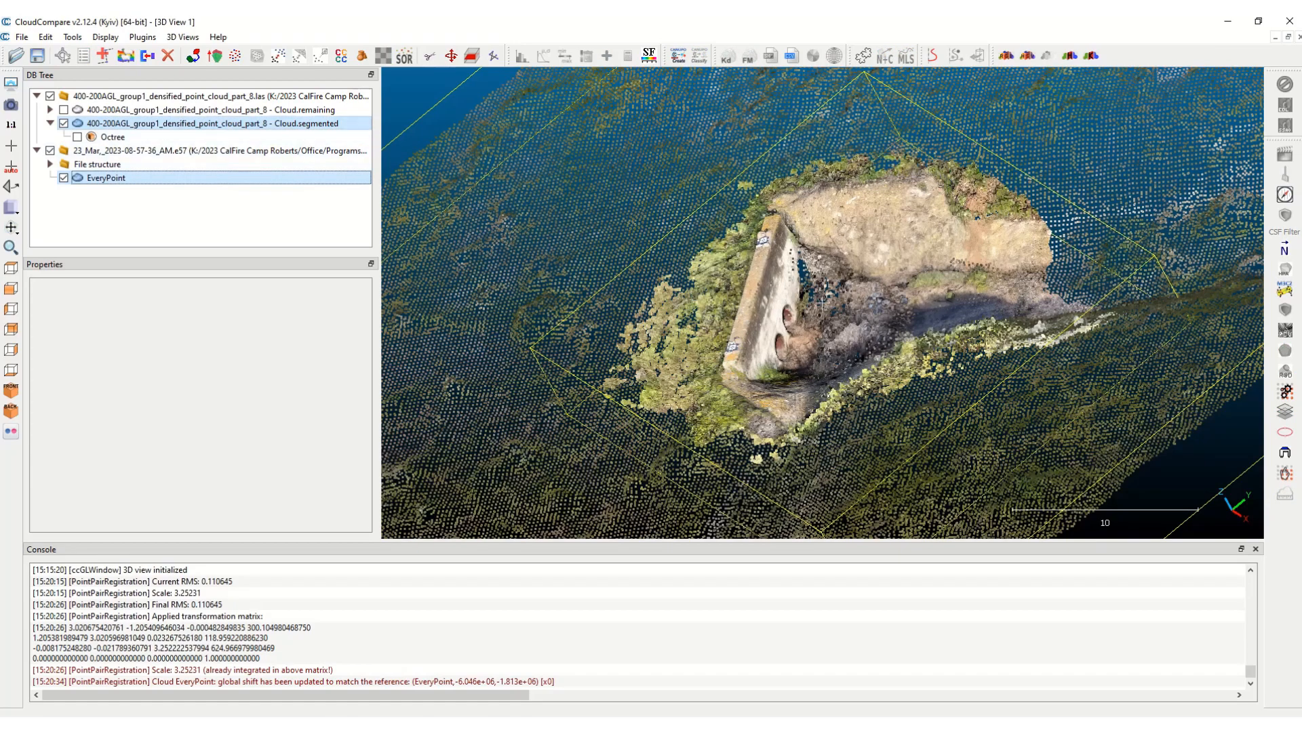
{"action": "mouse_move", "coordinate": [215, 55]}
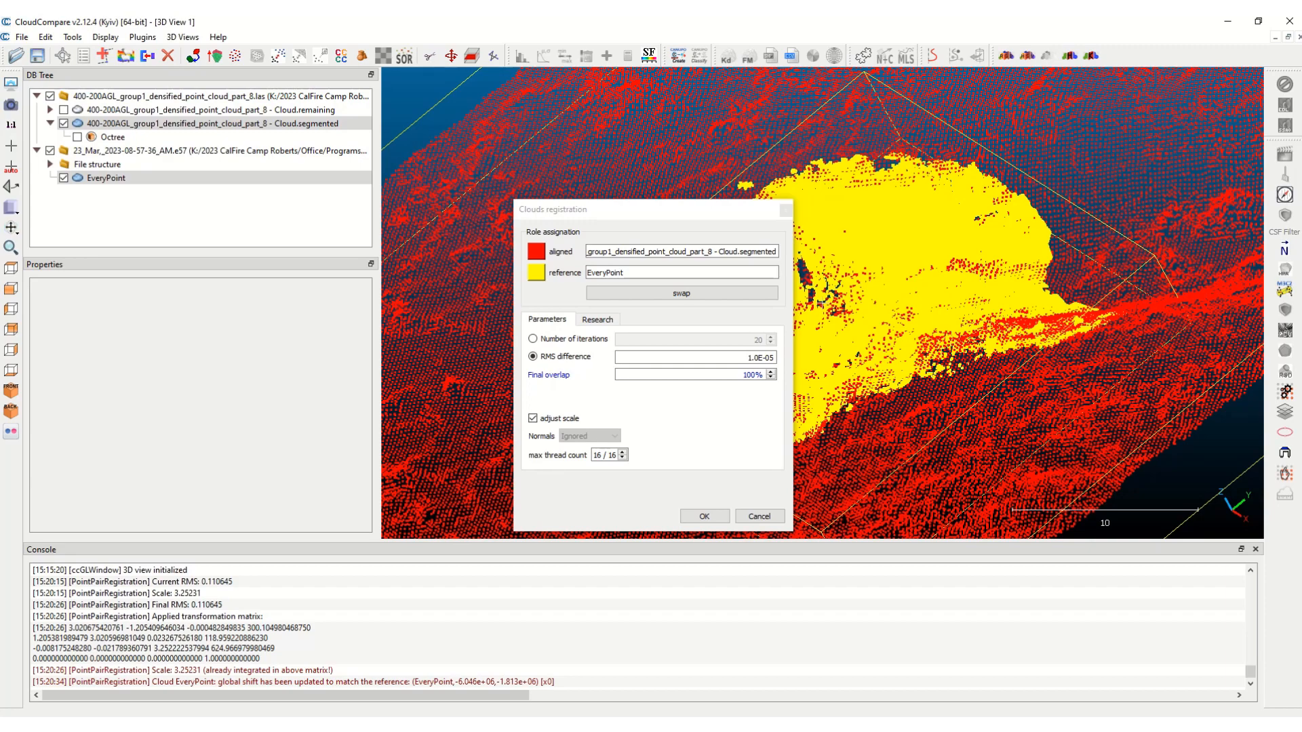
Run ICP with EveryPoint as the aligned cloud, reaching RMS 0.2418 and scale 1.00942
{"action": "left_click", "coordinate": [681, 292]}
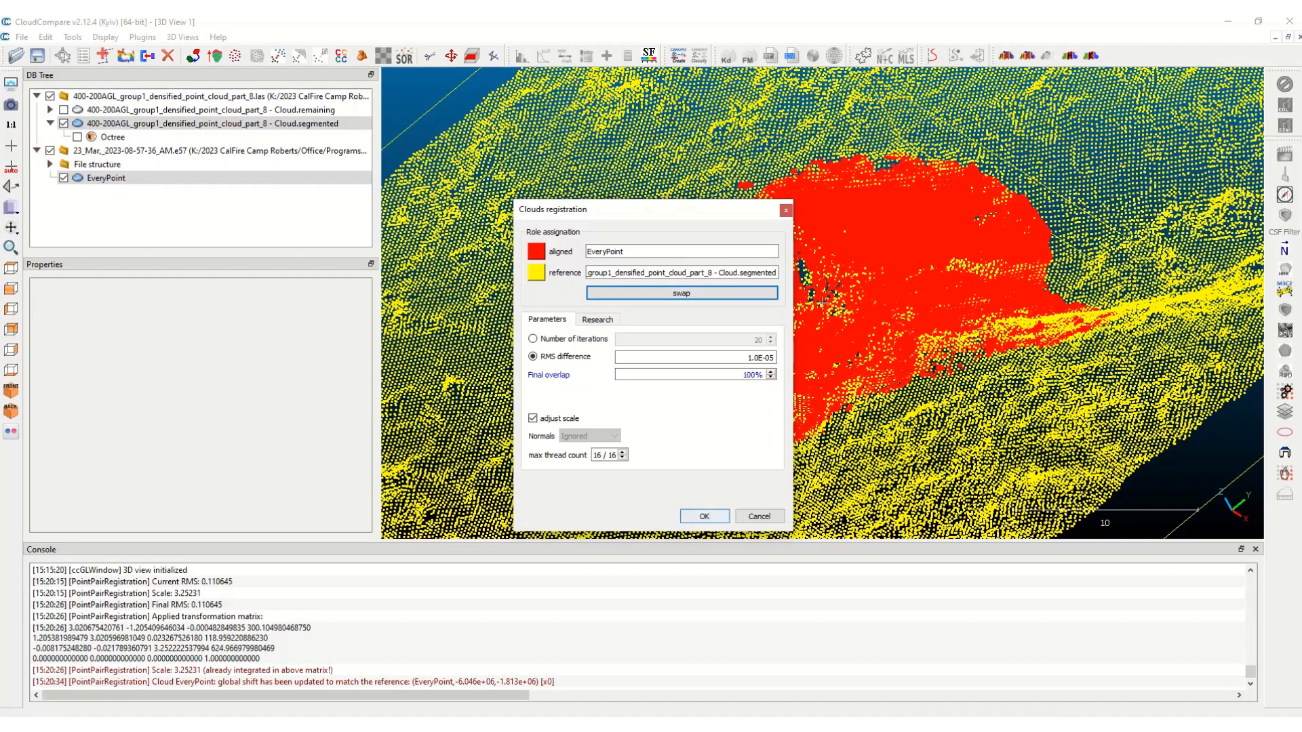
{"action": "left_click", "coordinate": [703, 516]}
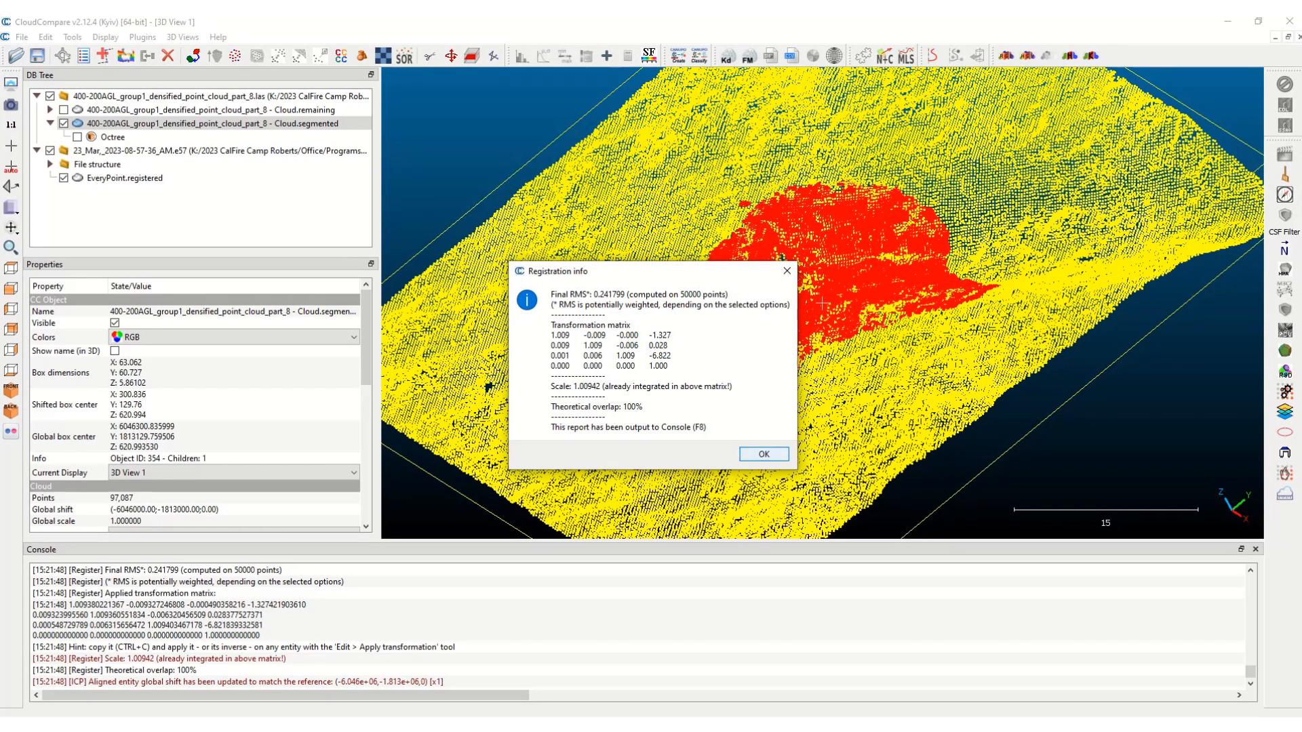
Dismiss the ICP registration report, leaving the iPhone scan fitted within the drone cloud
{"action": "left_click", "coordinate": [761, 454]}
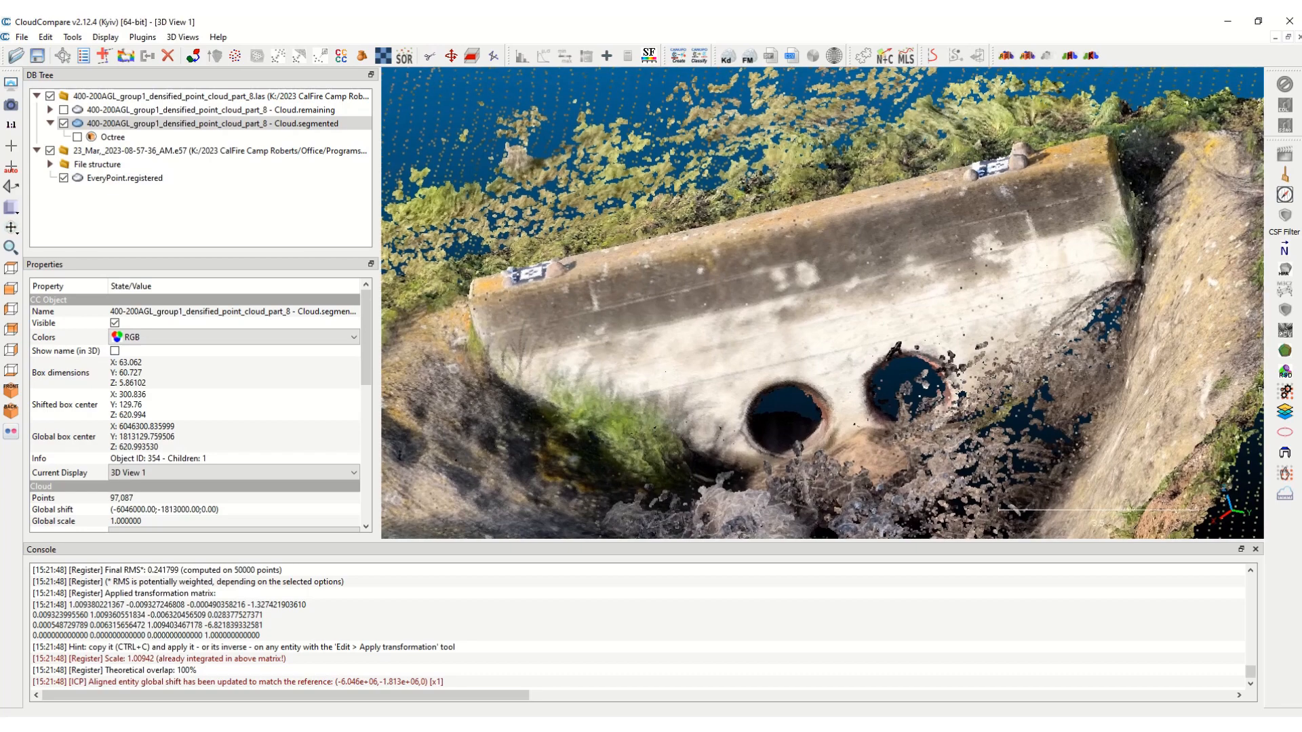
{"action": "left_click", "coordinate": [124, 182]}
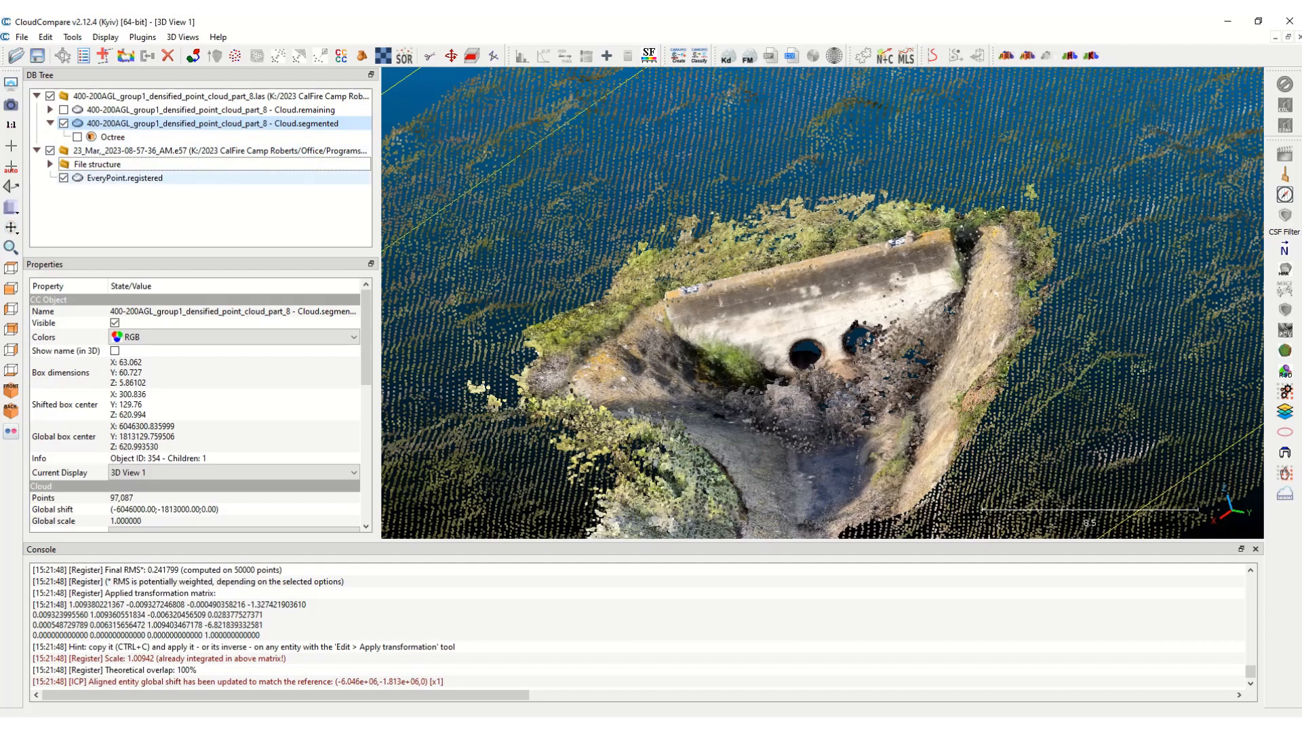
Merge the iPhone scan, Cloud.segmented and Cloud.remaining into one cloud with an original cloud index field
{"action": "left_click", "coordinate": [124, 178]}
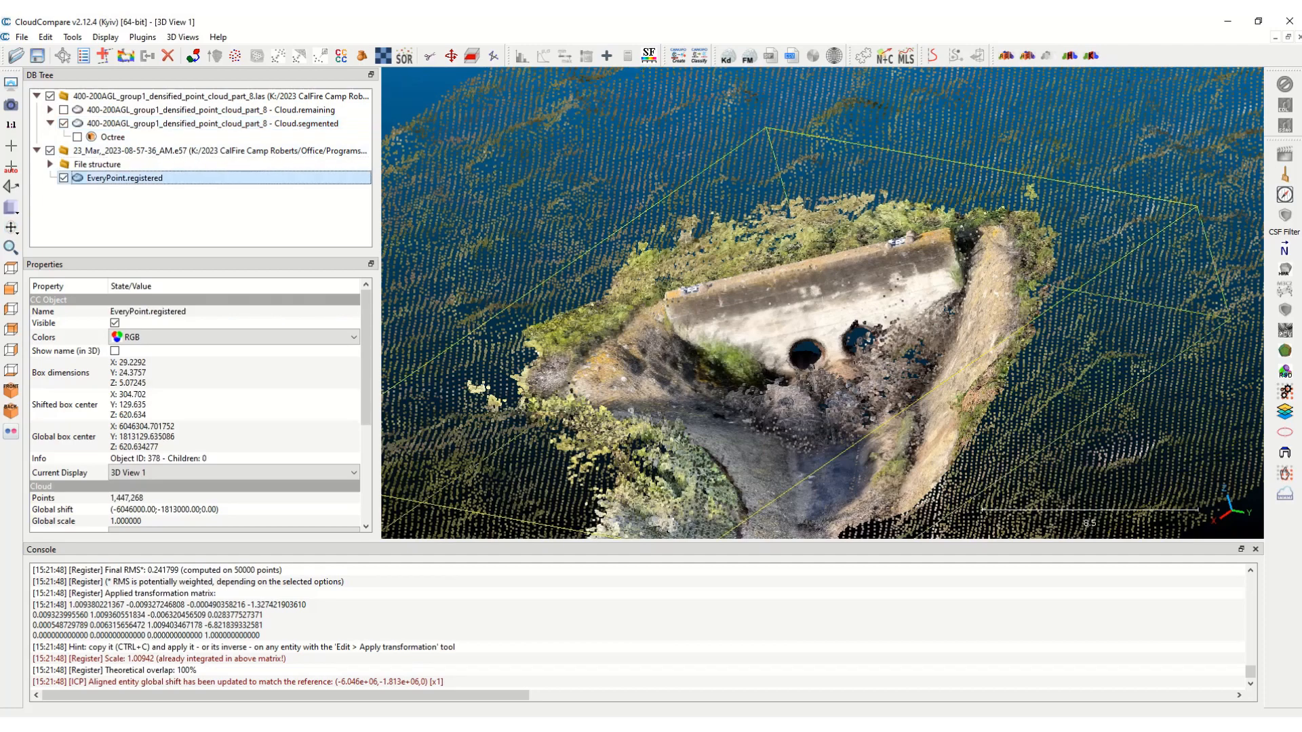
{"action": "left_click", "coordinate": [249, 123]}
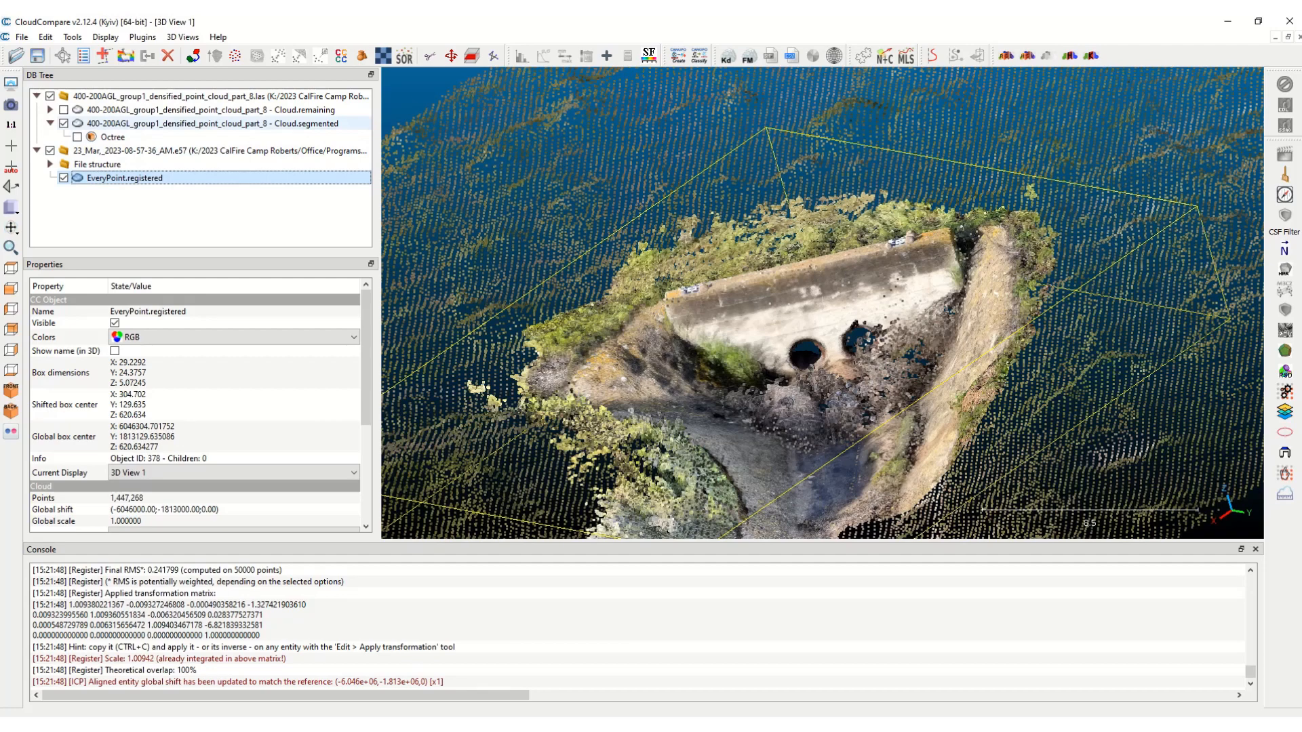
{"action": "left_click", "coordinate": [207, 123]}
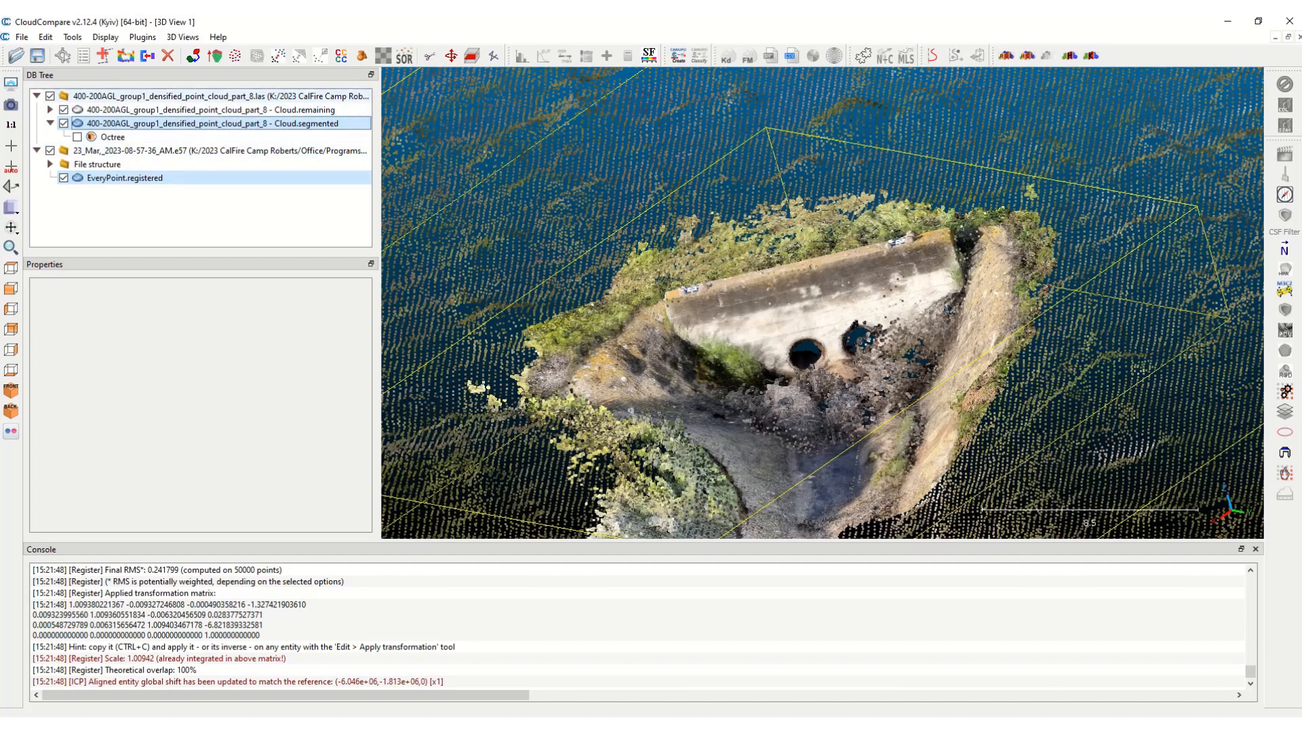
{"action": "mouse_move", "coordinate": [147, 55]}
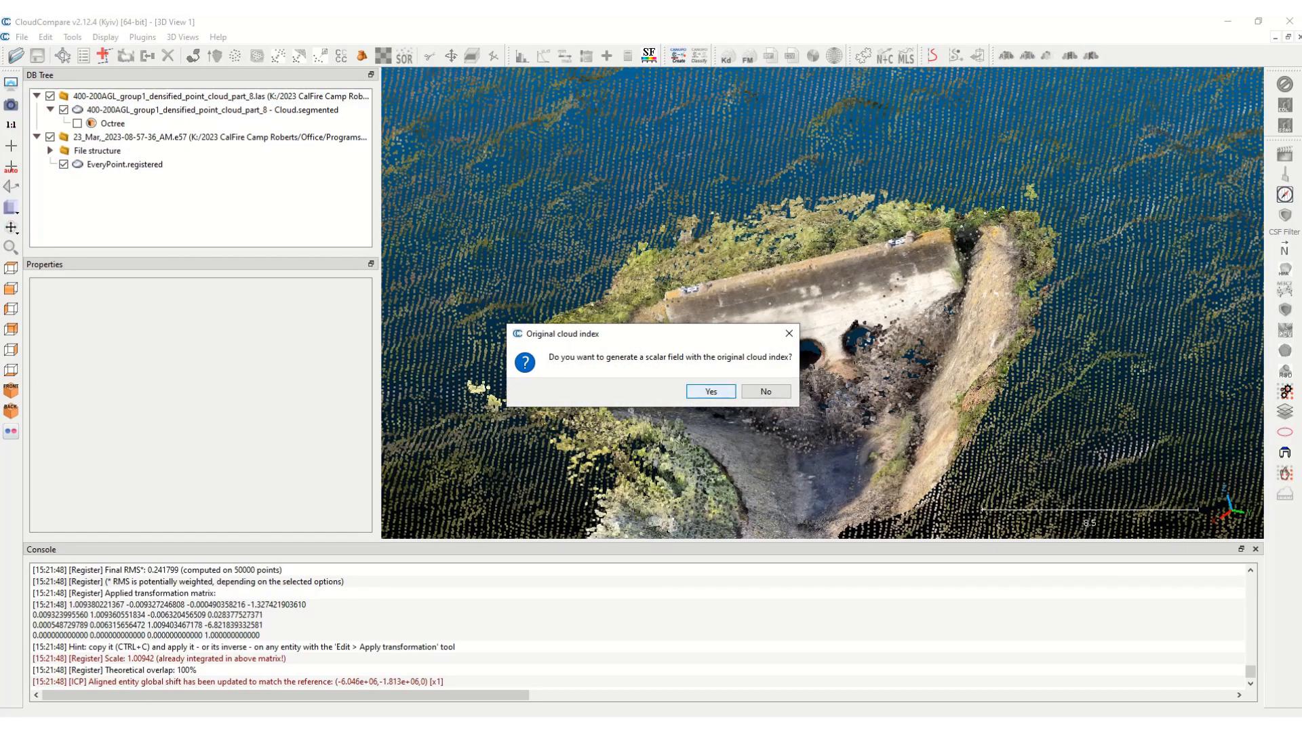
{"action": "left_click", "coordinate": [764, 391]}
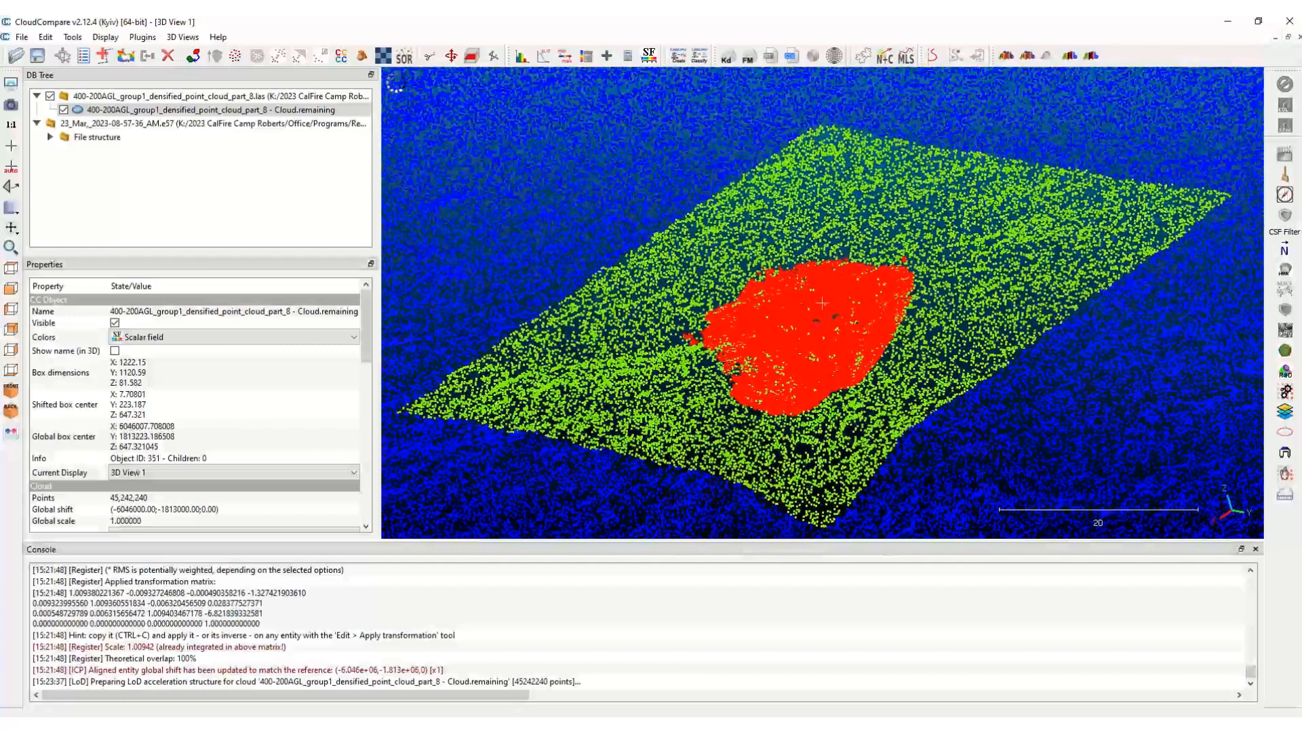
{"action": "scroll", "scroll_direction": "down", "scroll_amount": 3}
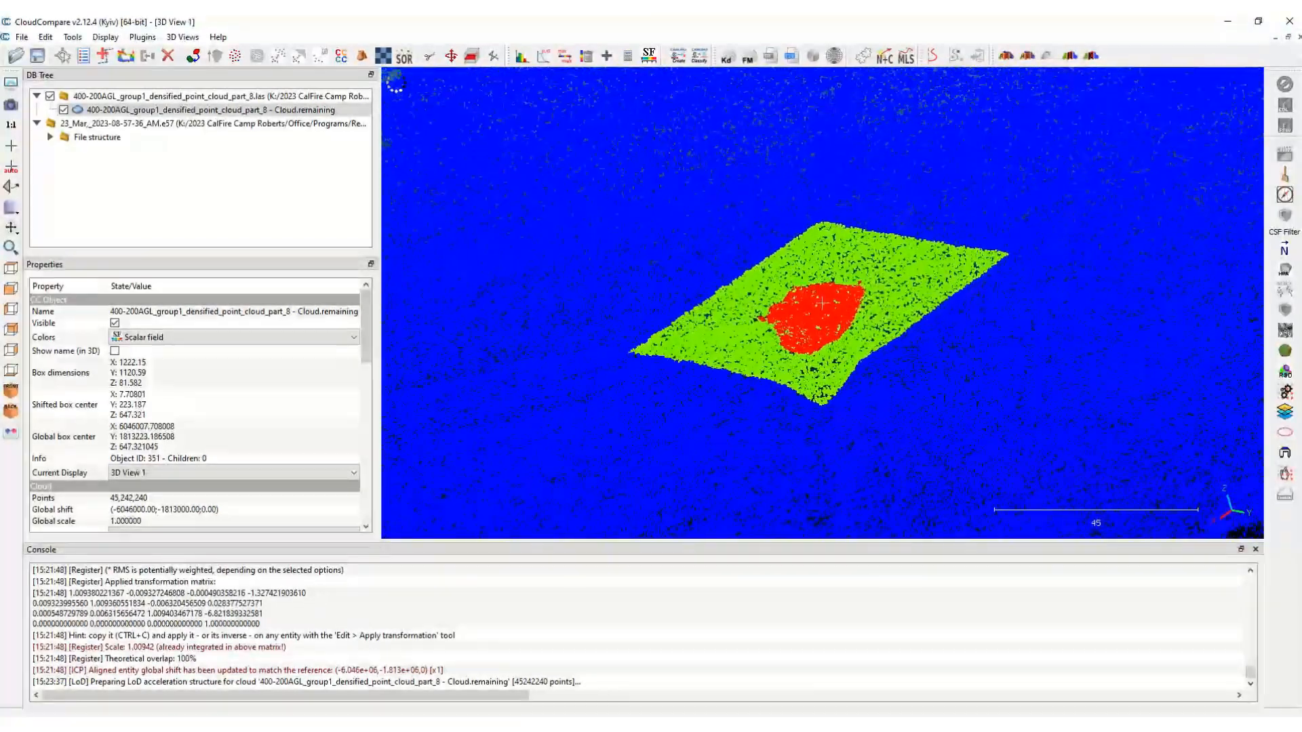
{"action": "scroll", "scroll_direction": "down", "scroll_amount": 3}
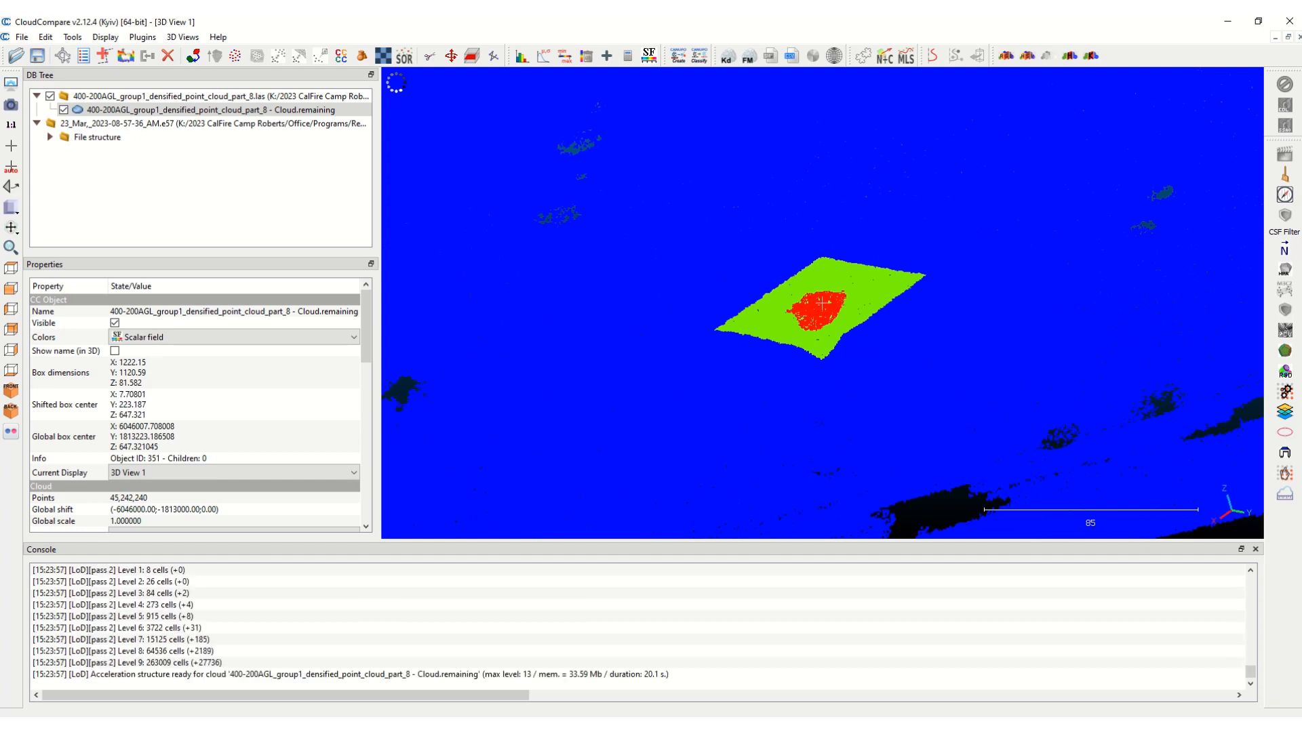
{"action": "left_click", "coordinate": [211, 109]}
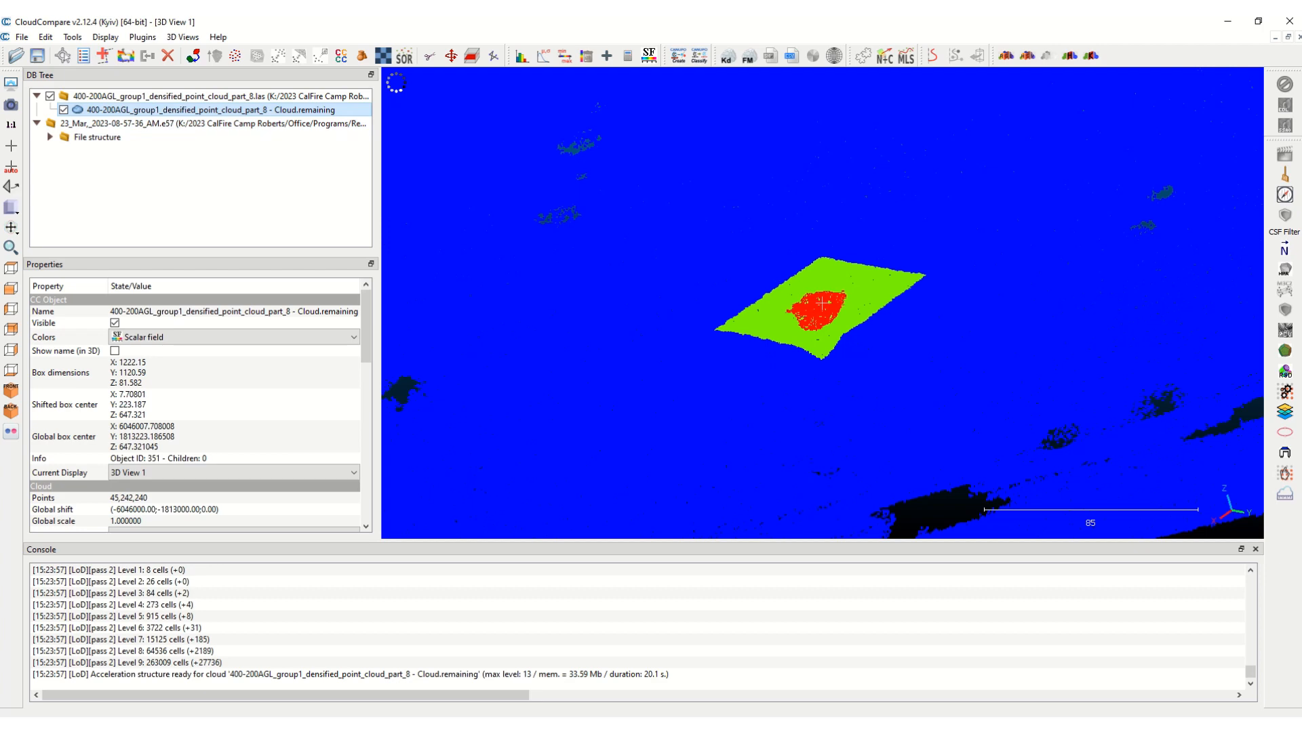